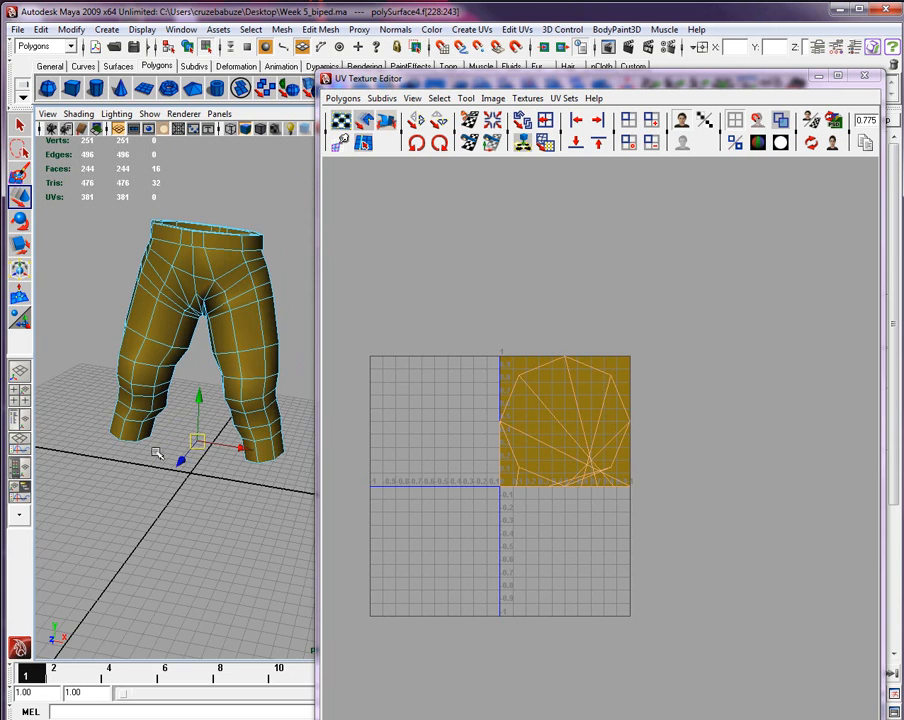
# Apply Create UVs > Planar Mapping to split the pants into front and back leg shells.
pyautogui.click(471, 29)
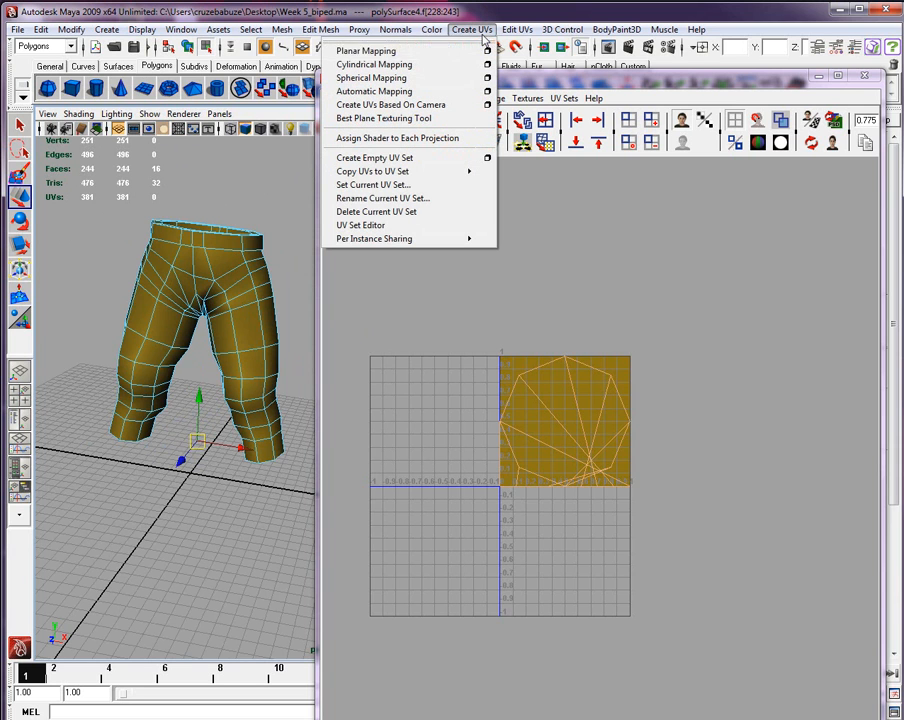
pyautogui.moveTo(365, 51)
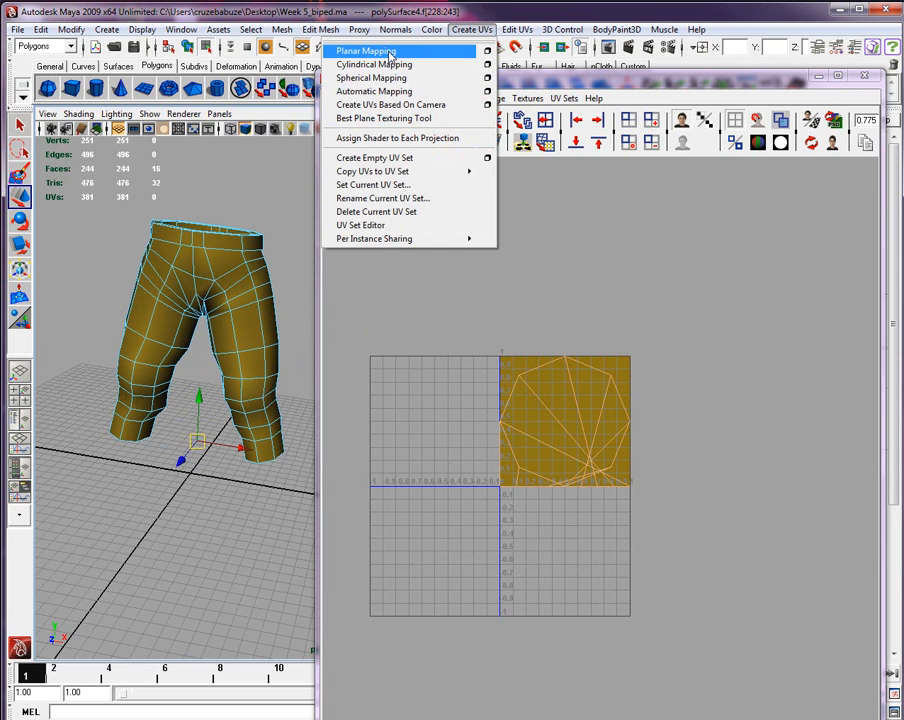
pyautogui.click(367, 51)
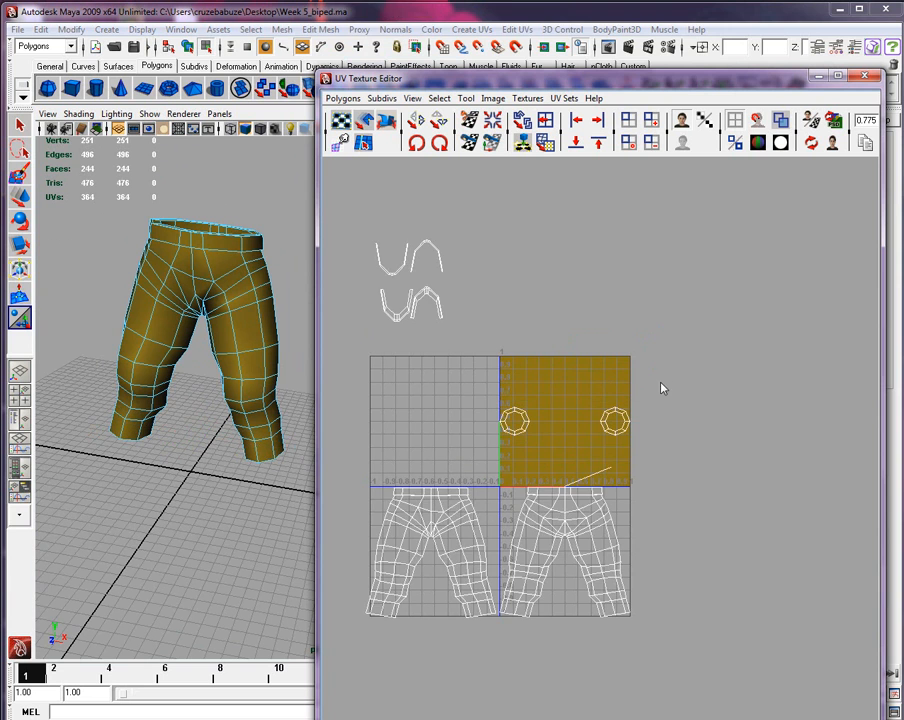
# Switch to UV component mode and move one octagonal opening ring to a new spot.
pyautogui.rightClick(617, 430)
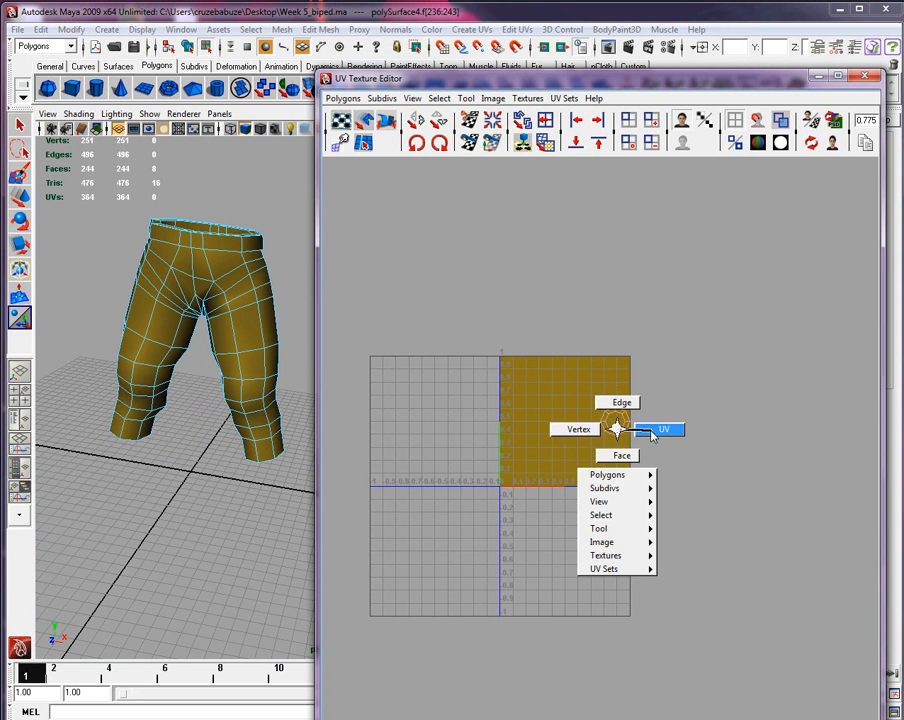
pyautogui.click(663, 429)
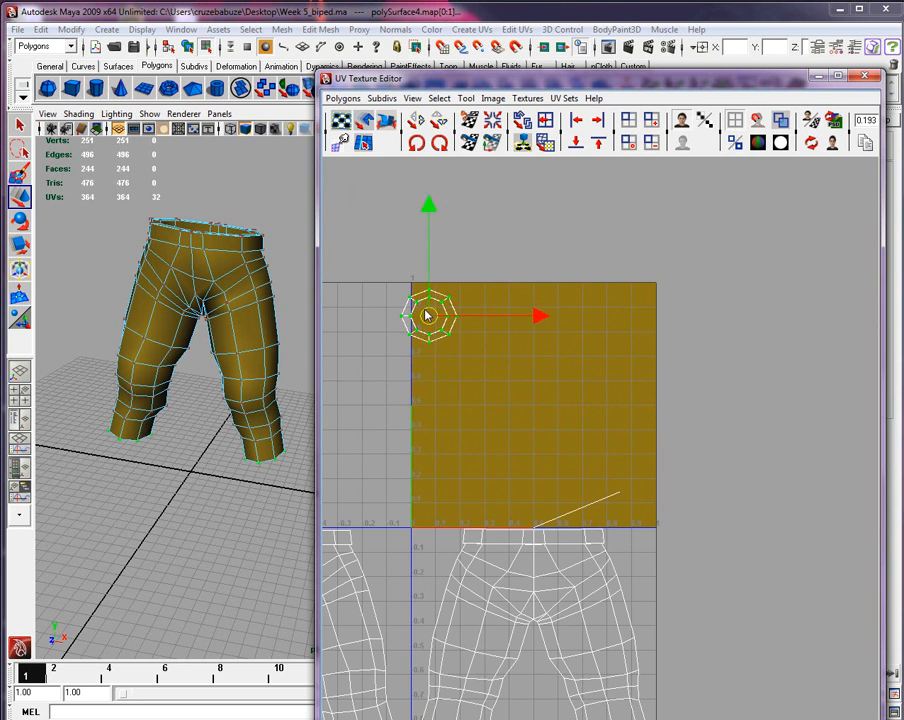
pyautogui.moveTo(428, 315); pyautogui.dragTo(452, 355)
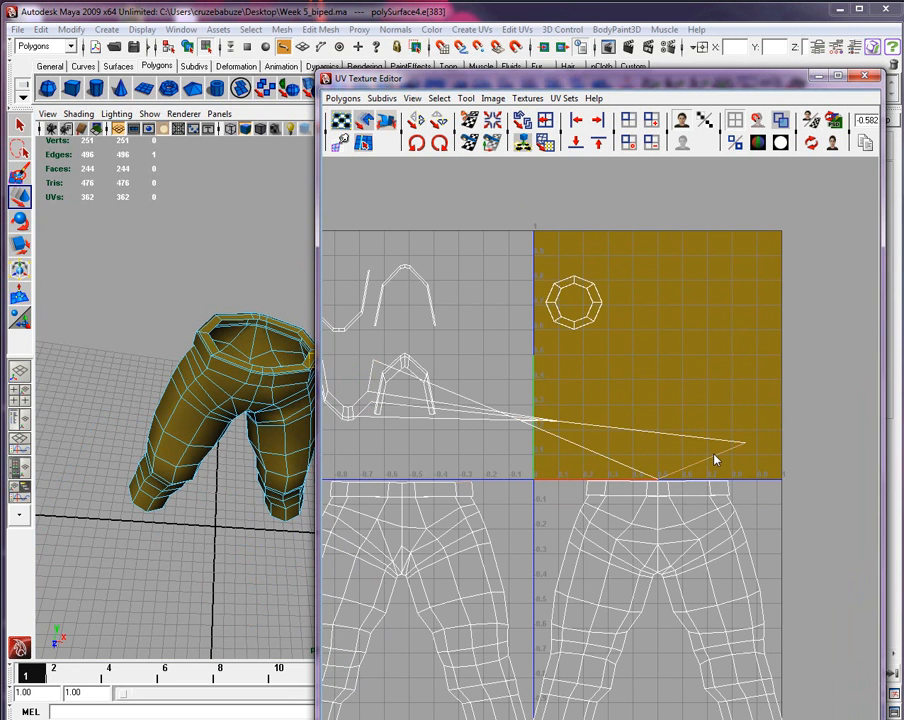
pyautogui.moveTo(468, 460)
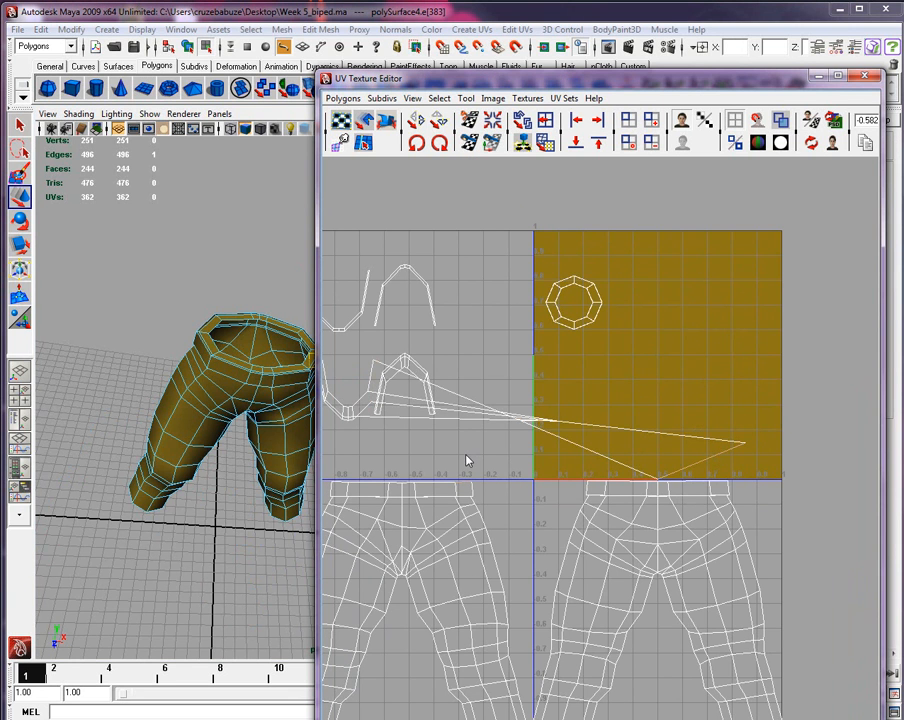
pyautogui.moveTo(466, 487)
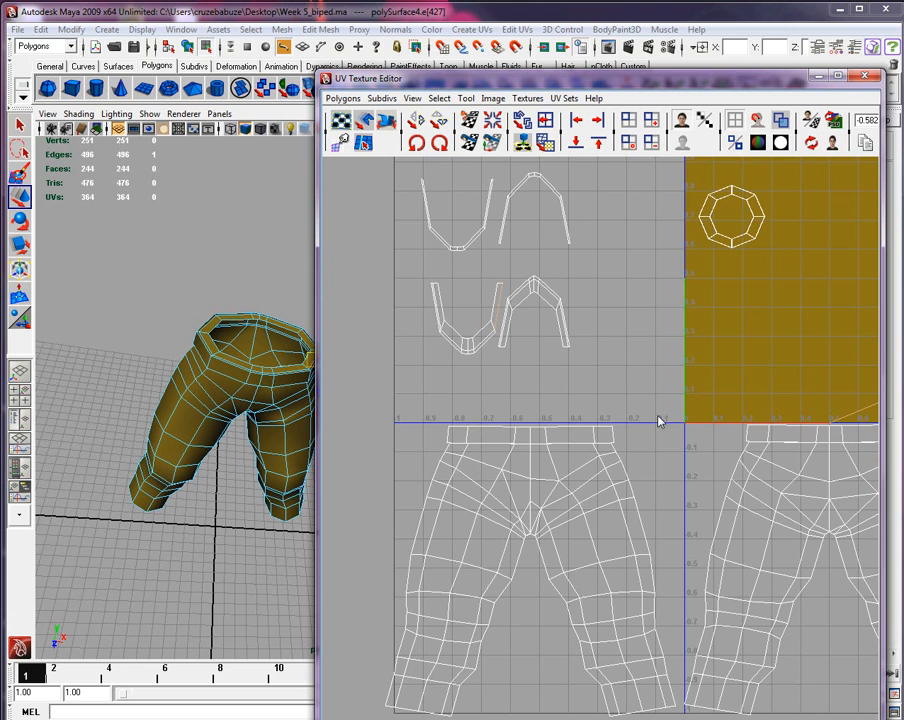
pyautogui.moveTo(438, 303)
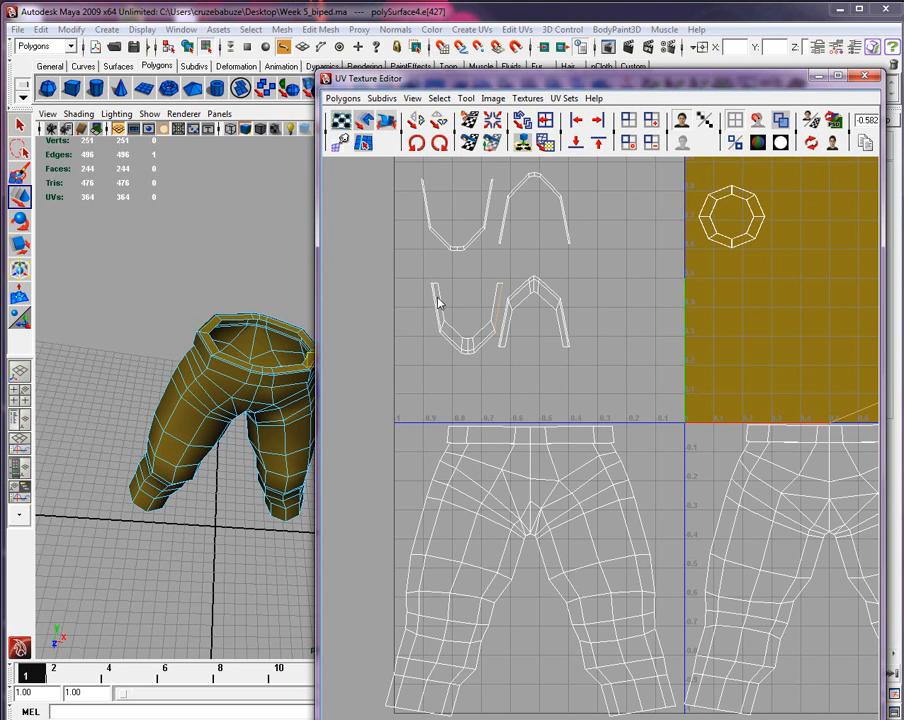
pyautogui.moveTo(492, 300)
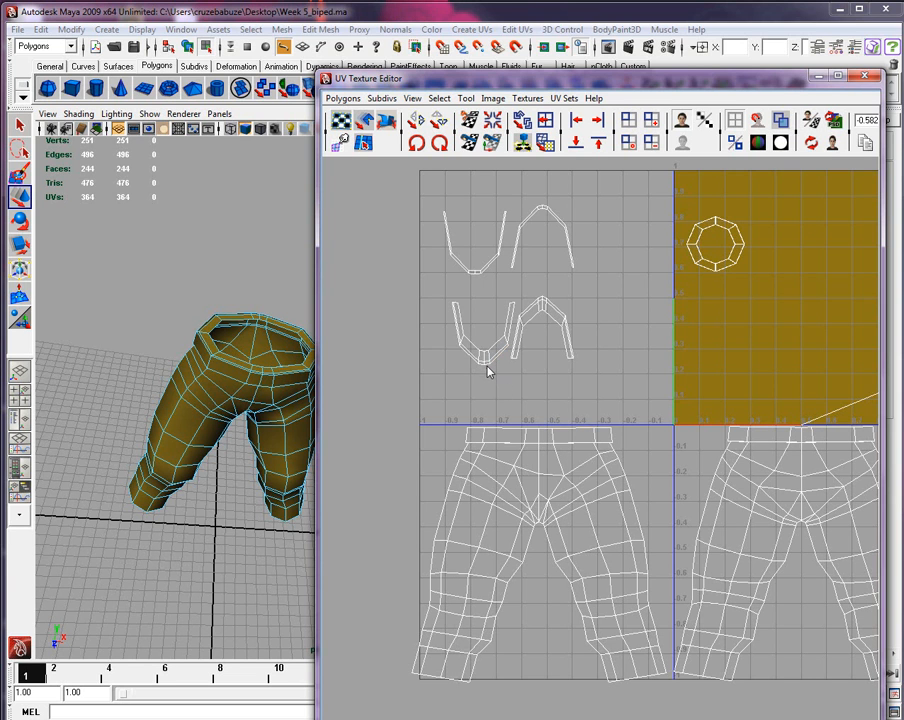
# Move one waistband shell into the 0–1 square and reposition the left waistband piece.
pyautogui.click(290, 375)
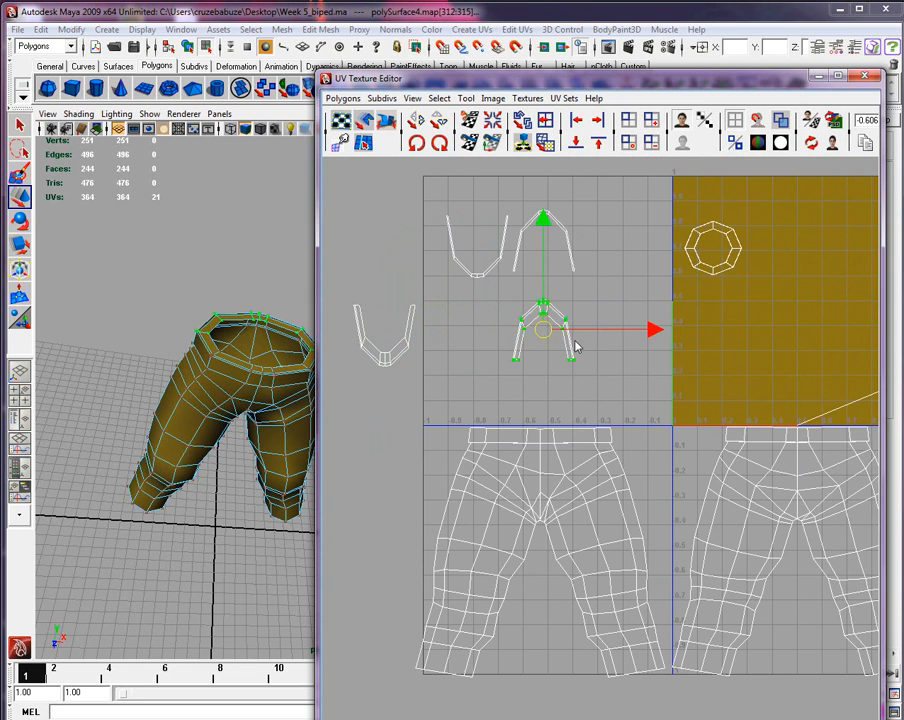
pyautogui.moveTo(545, 330); pyautogui.dragTo(740, 360)
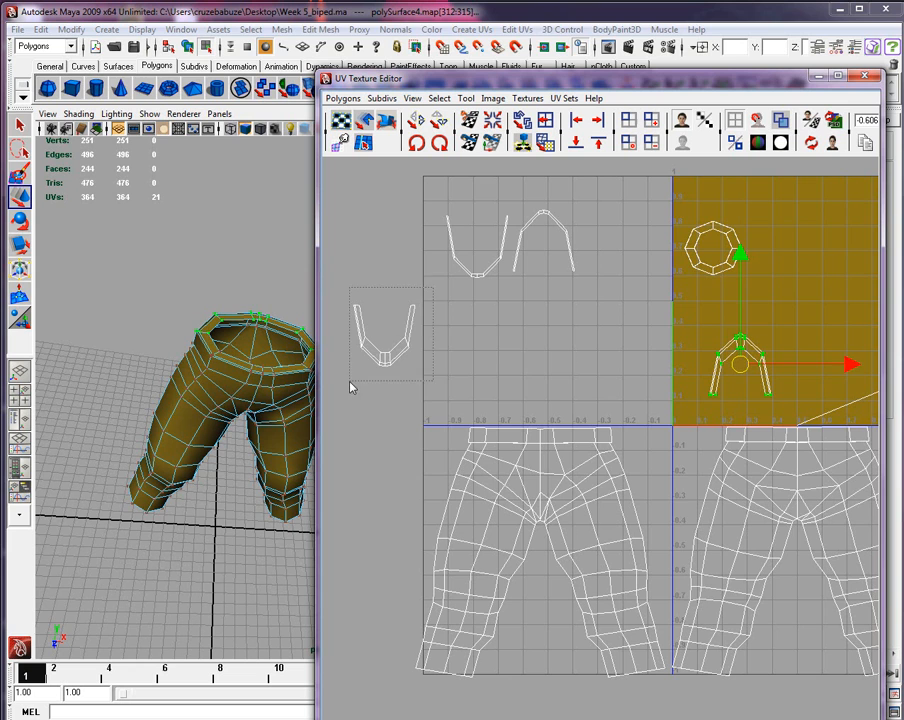
pyautogui.moveTo(740, 365); pyautogui.dragTo(548, 370)
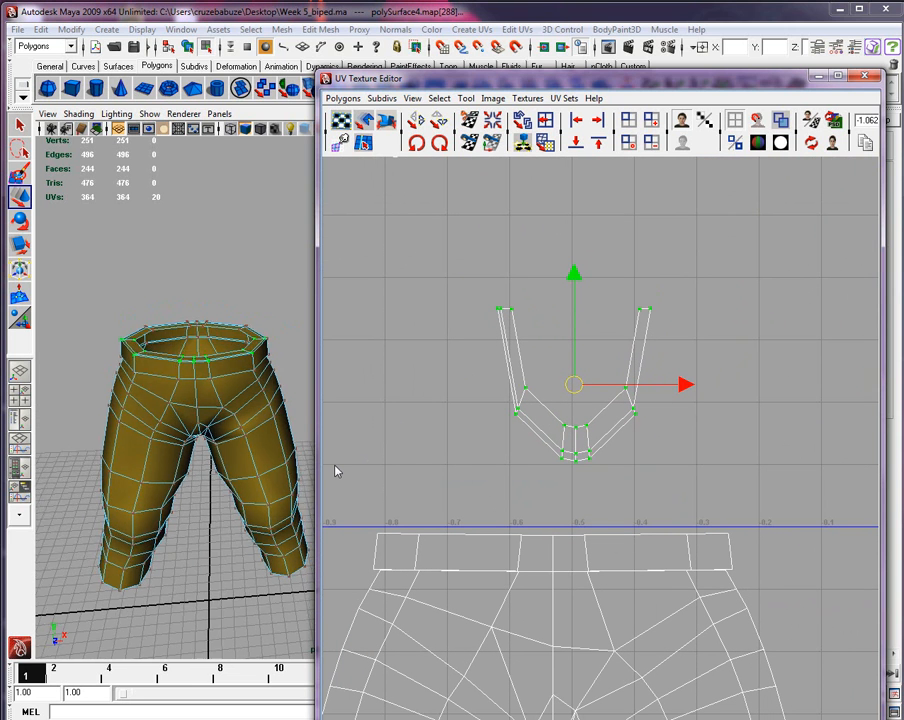
pyautogui.moveTo(200, 450); pyautogui.dragTo(280, 390)
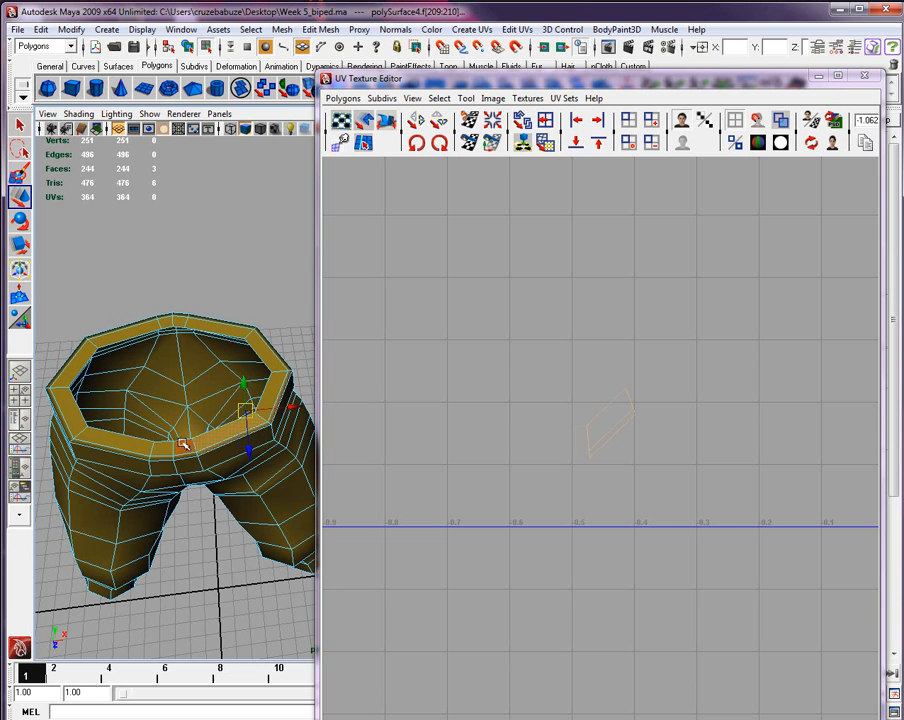
# Shift-select the waistband's top rim faces on the model for a fresh planar projection.
pyautogui.click(140, 447)
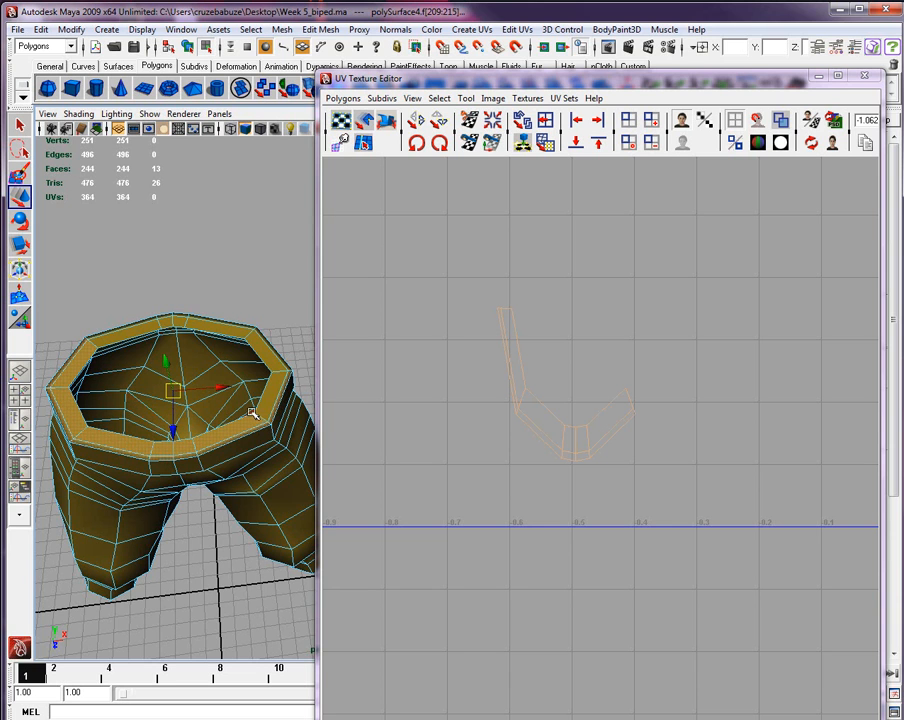
pyautogui.click(290, 462)
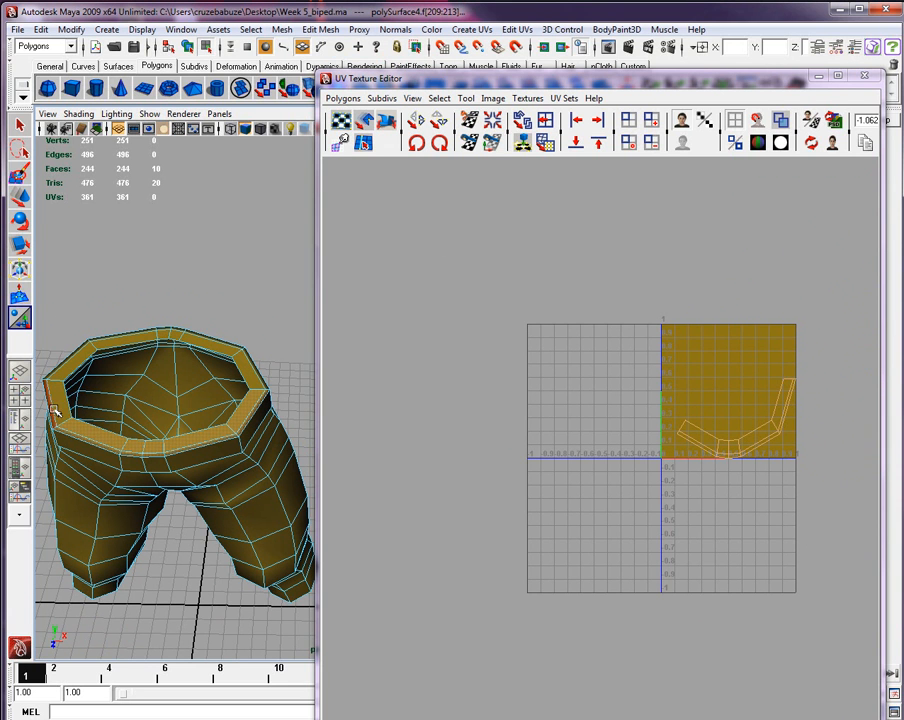
pyautogui.click(222, 460)
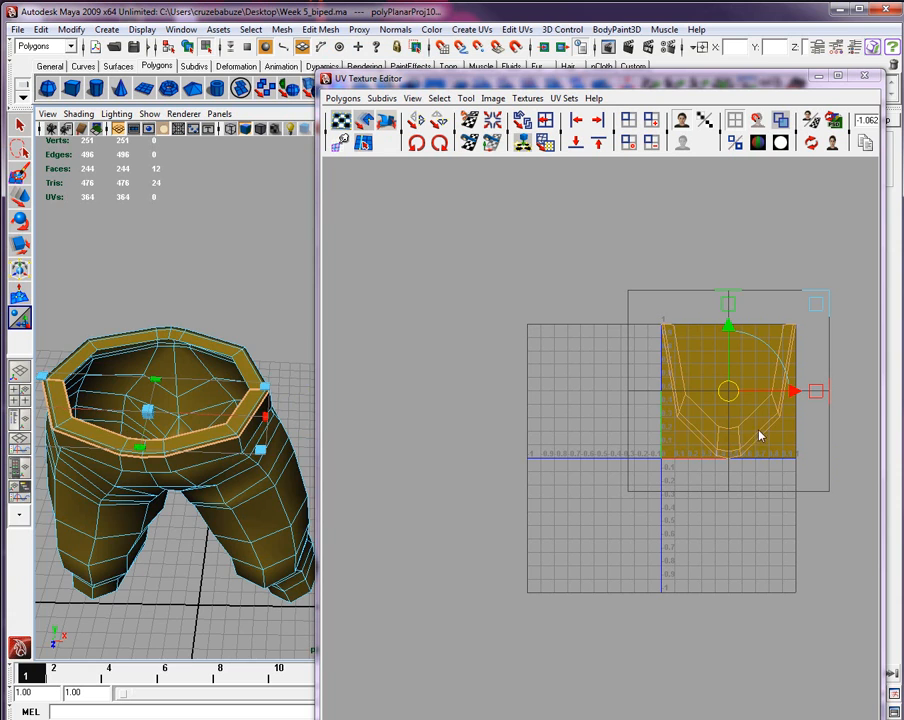
# Scale the projected waistband UVs down and place them left of the texture square.
pyautogui.moveTo(730, 390); pyautogui.dragTo(537, 352)
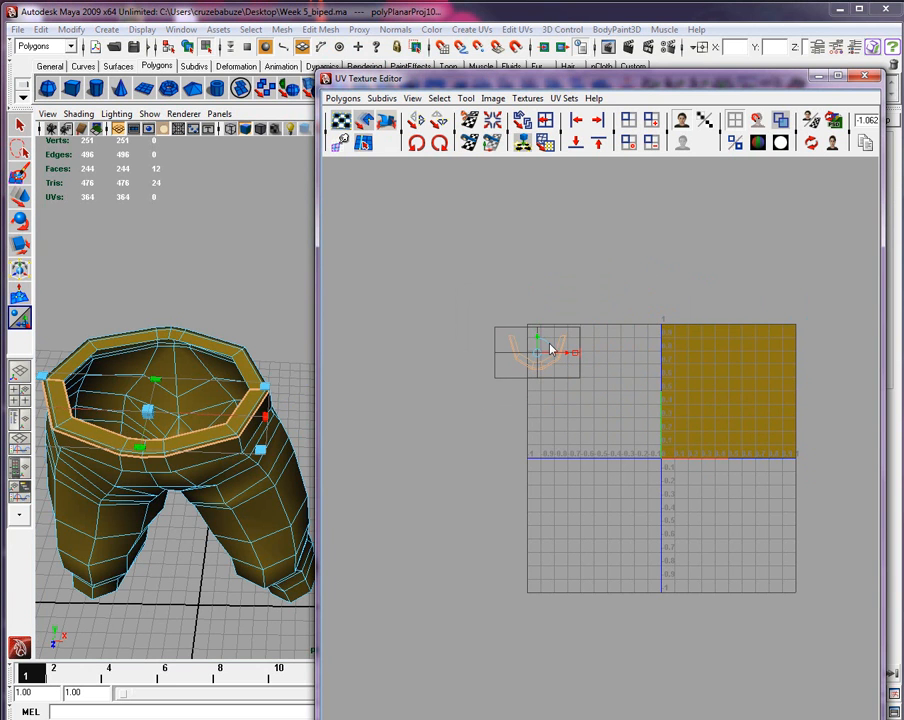
pyautogui.moveTo(538, 350); pyautogui.dragTo(580, 390)
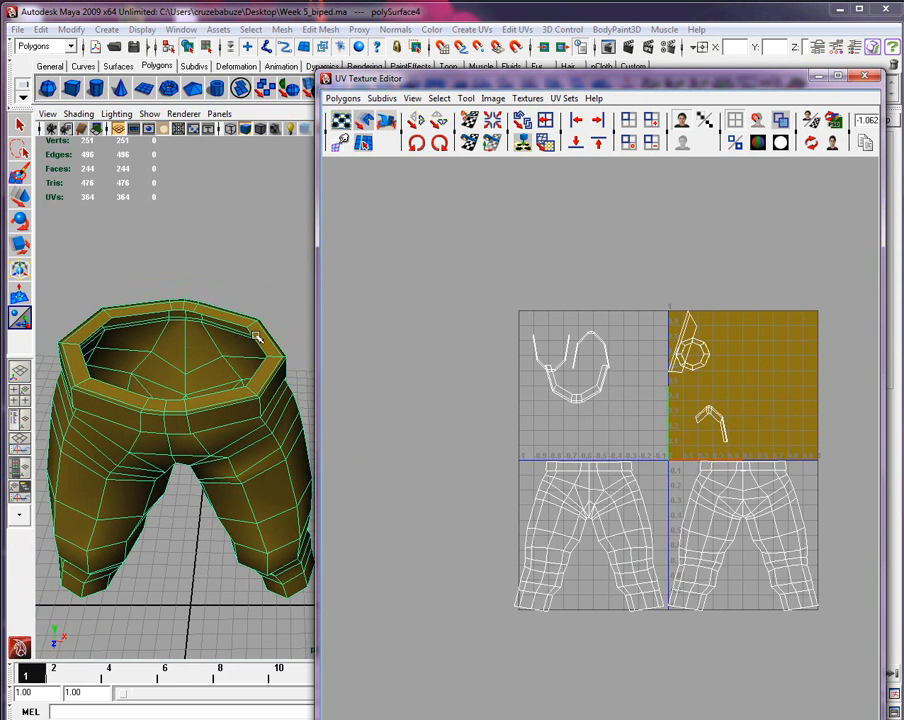
# Select the waistband rim and front faces that make up the U-shaped piece.
pyautogui.rightClick(260, 350)
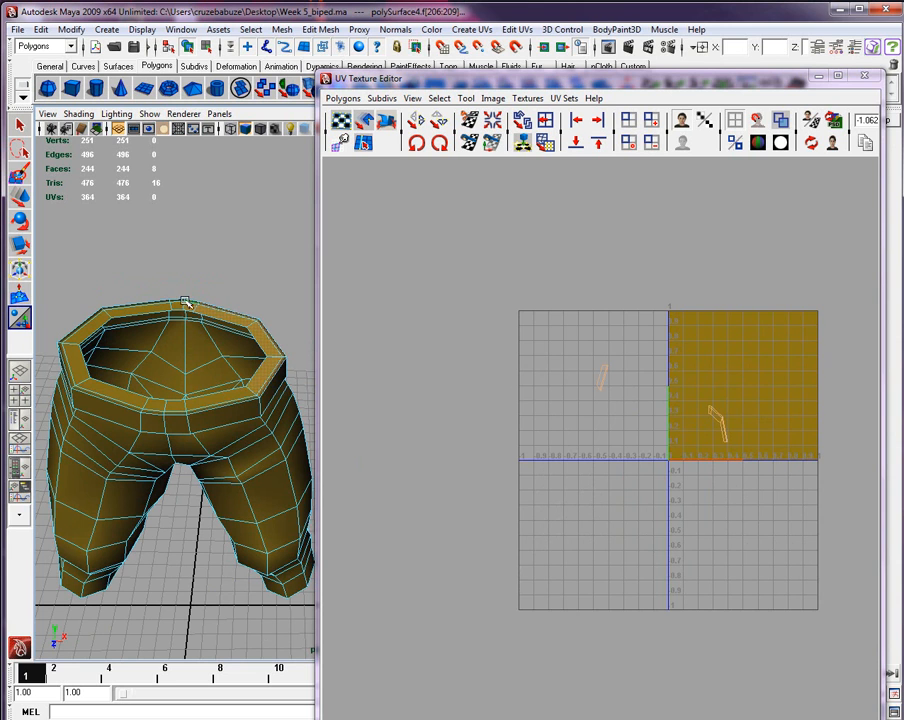
pyautogui.click(167, 307)
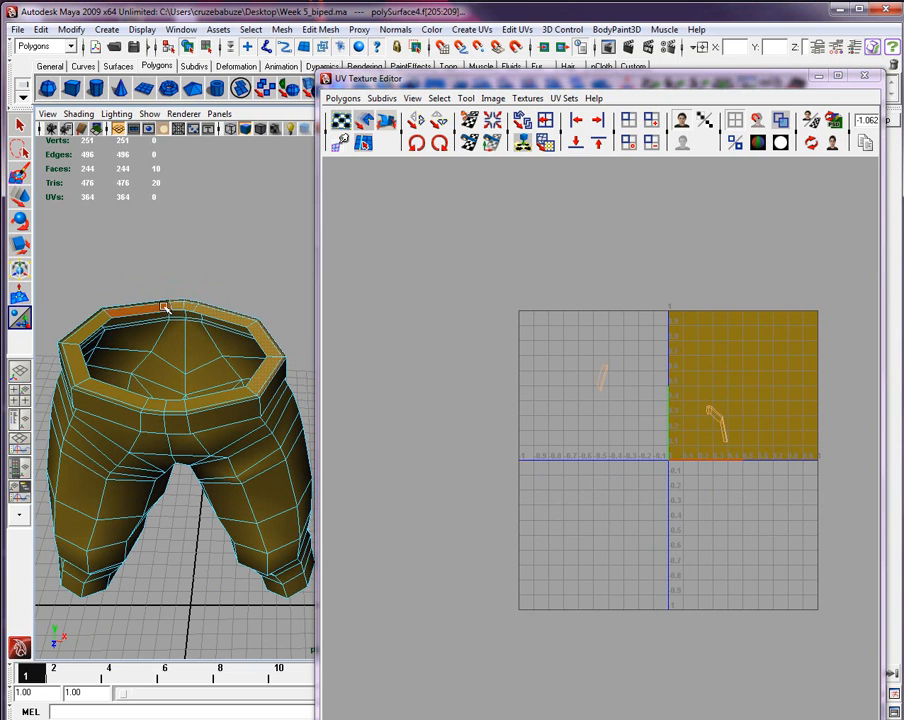
pyautogui.click(110, 310)
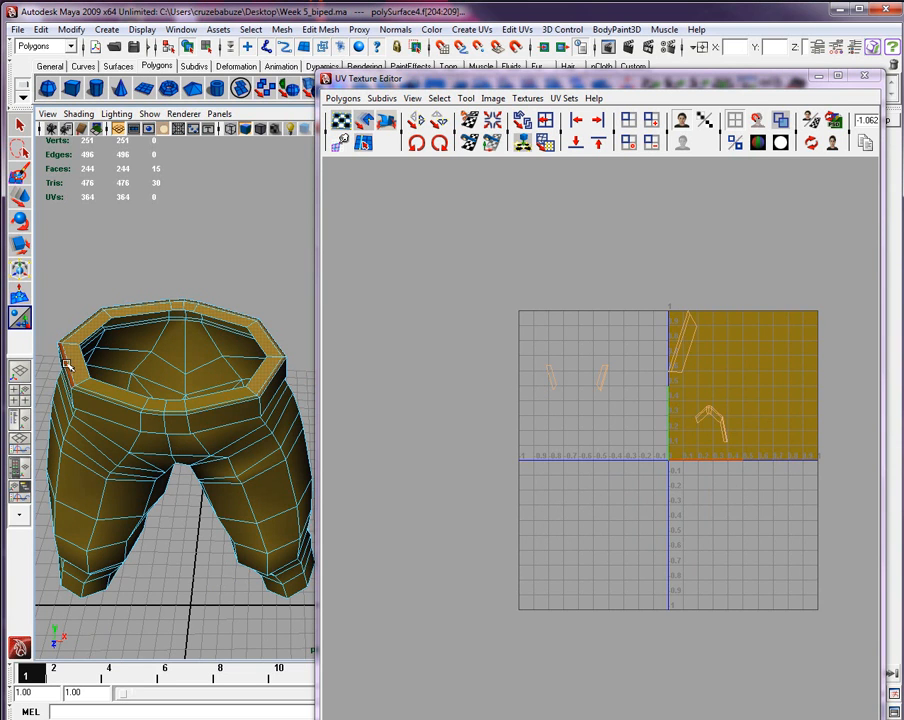
pyautogui.click(160, 415)
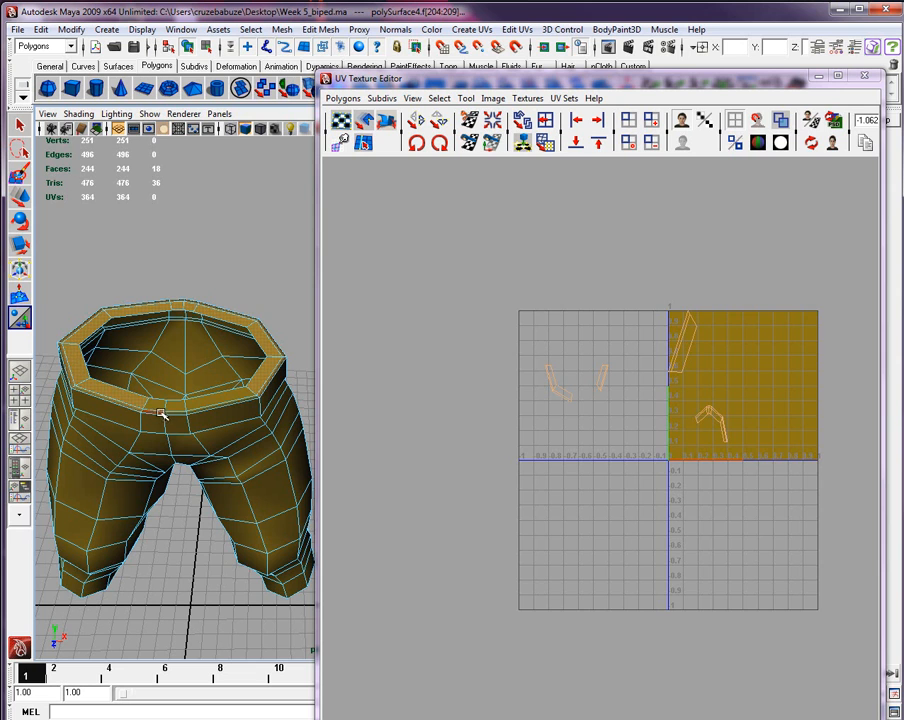
pyautogui.click(172, 408)
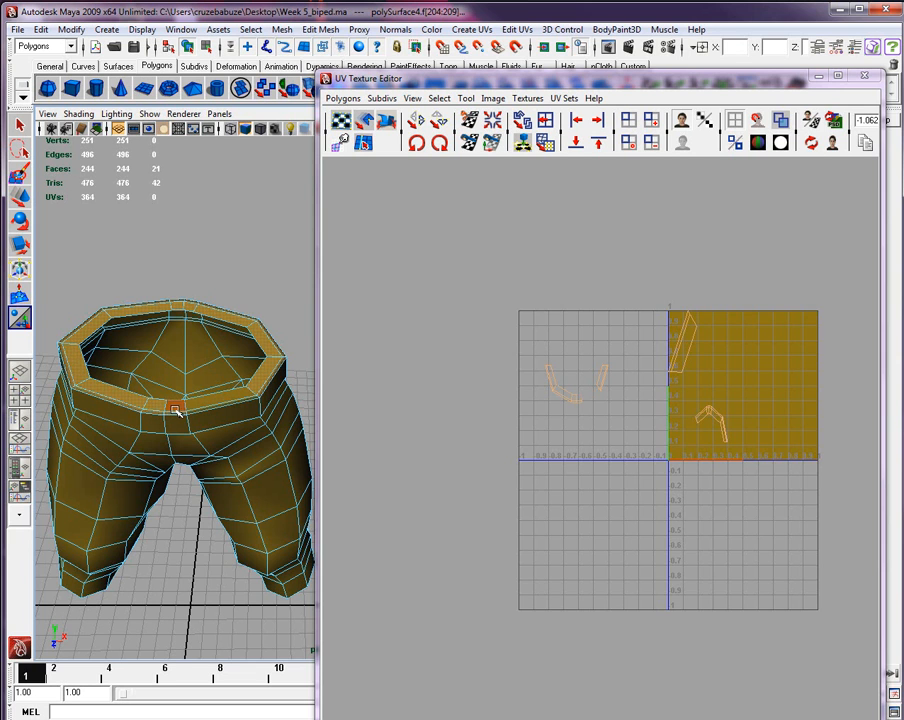
pyautogui.click(155, 408)
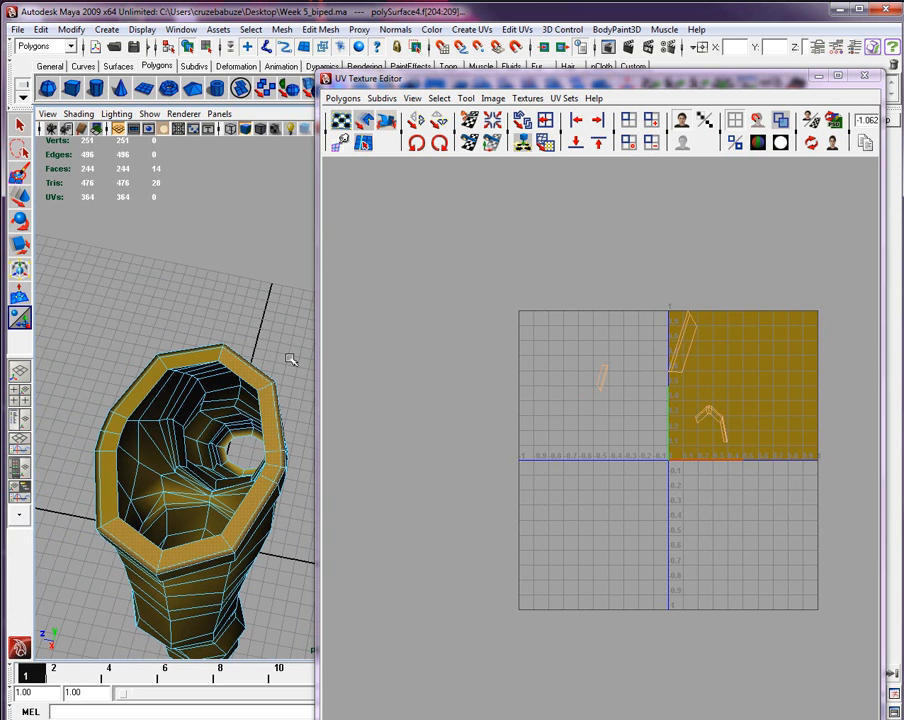
pyautogui.click(130, 555)
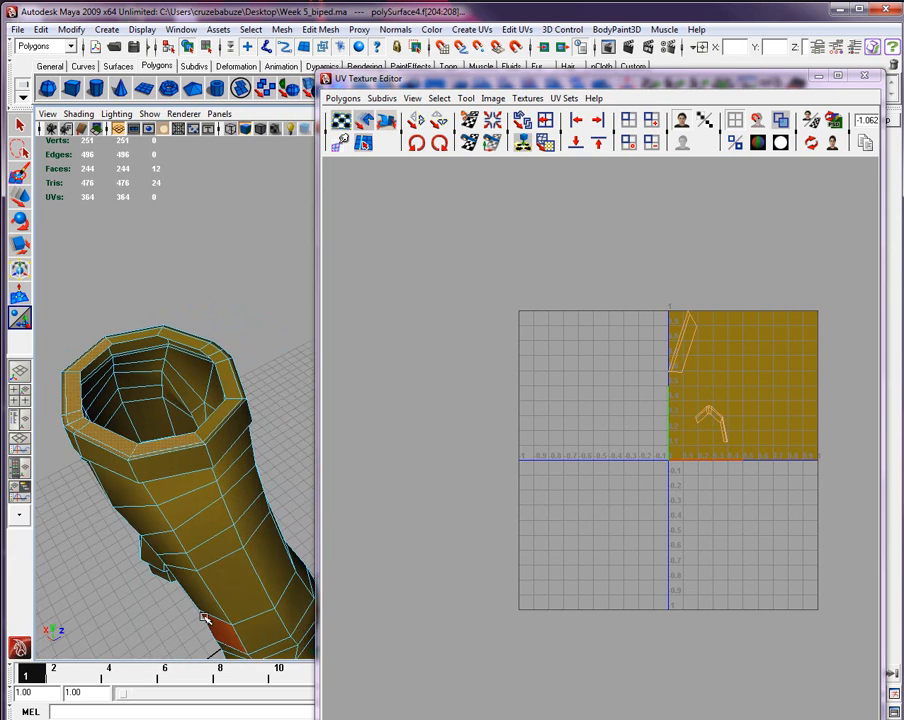
# Planar-map those faces and frame the U-shaped shell's bottom UVs for close work.
pyautogui.click(472, 29)
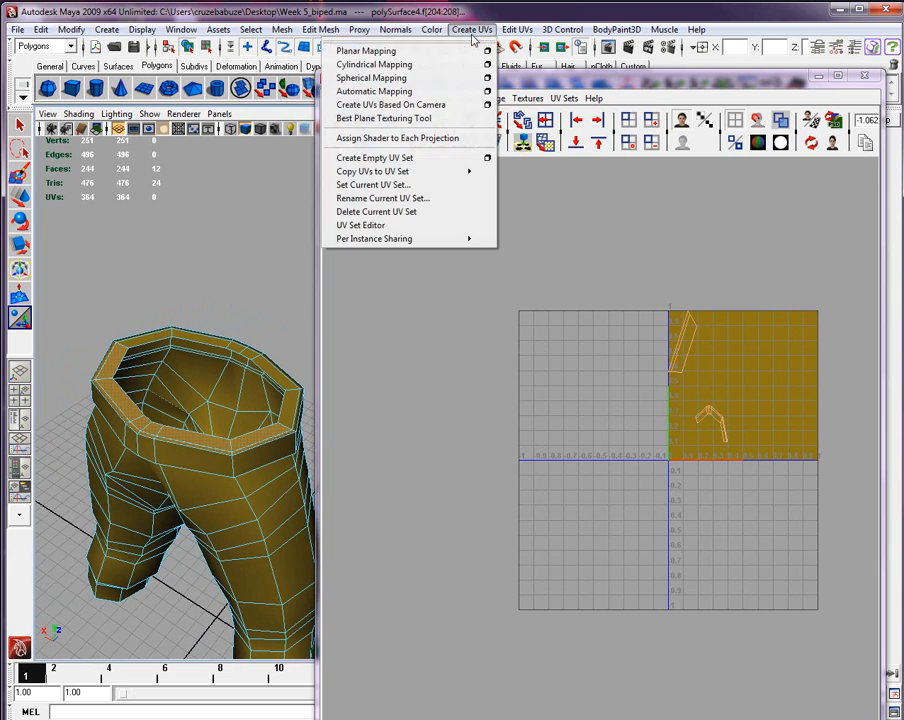
pyautogui.click(366, 50)
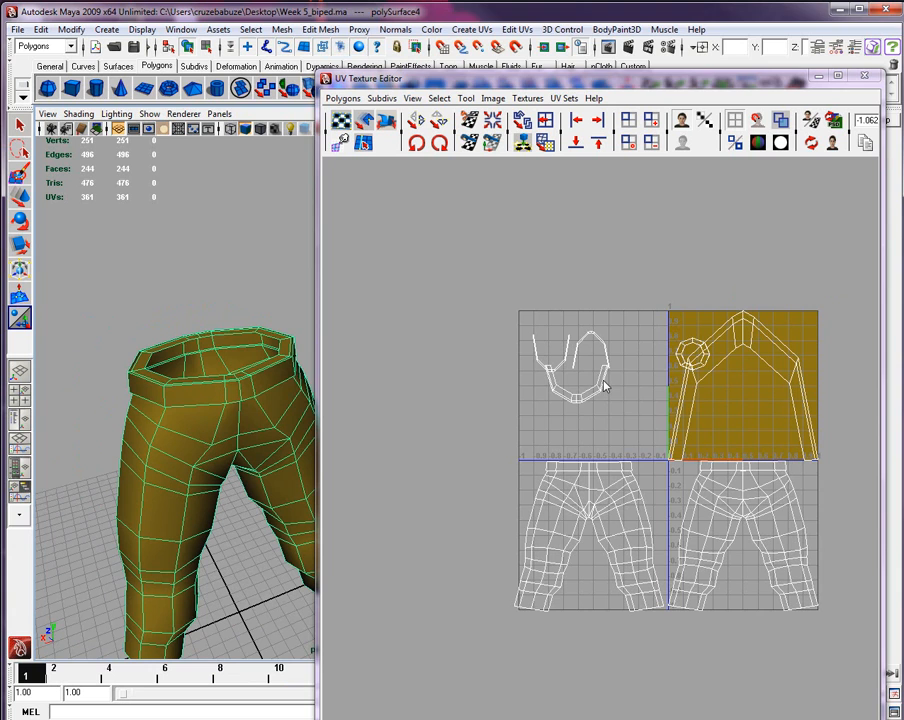
pyautogui.click(577, 399)
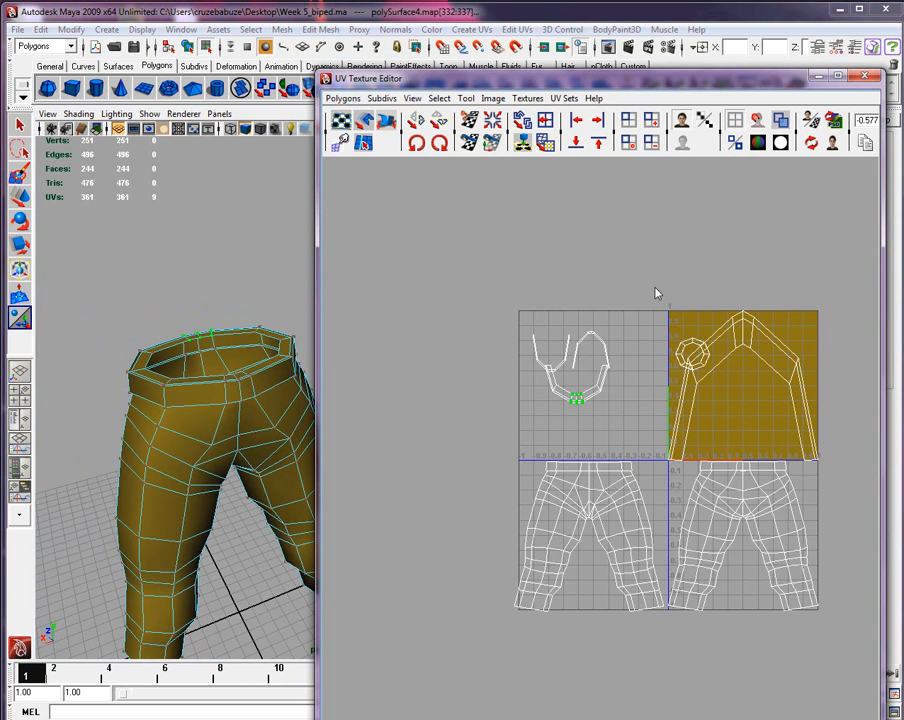
pyautogui.click(492, 97)
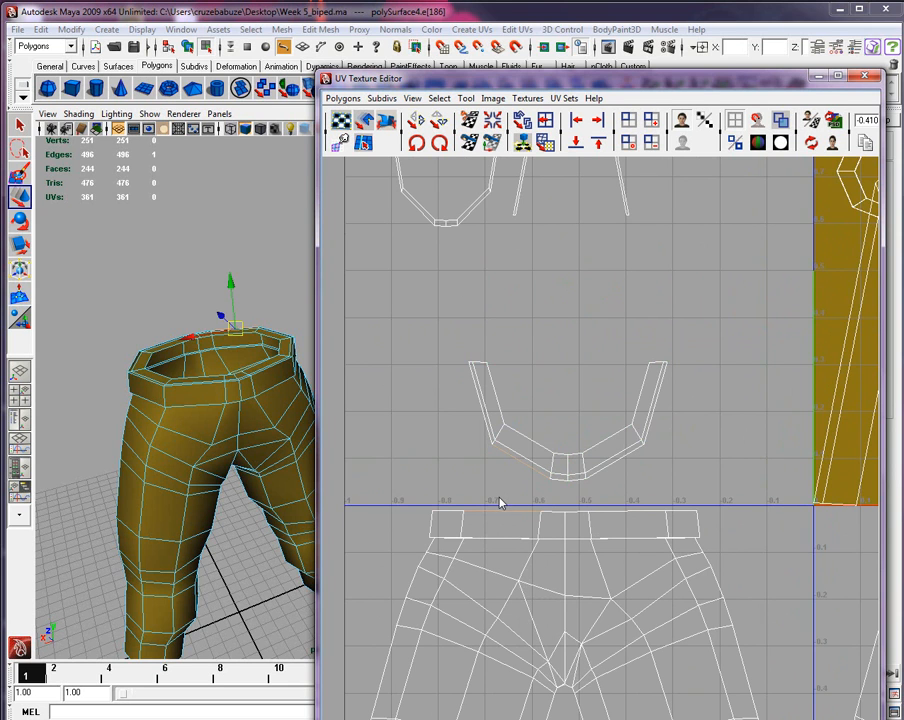
pyautogui.moveTo(374, 510)
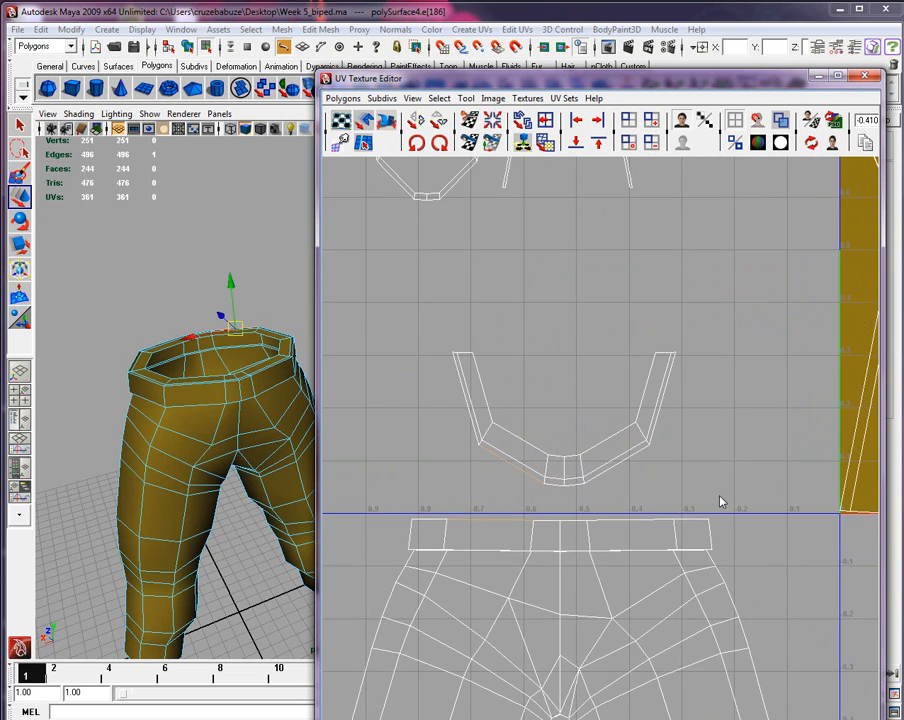
# In UV mode, drag the waistband piece's rows onto horizontal lines to flatten it into a band.
pyautogui.rightClick(500, 467)
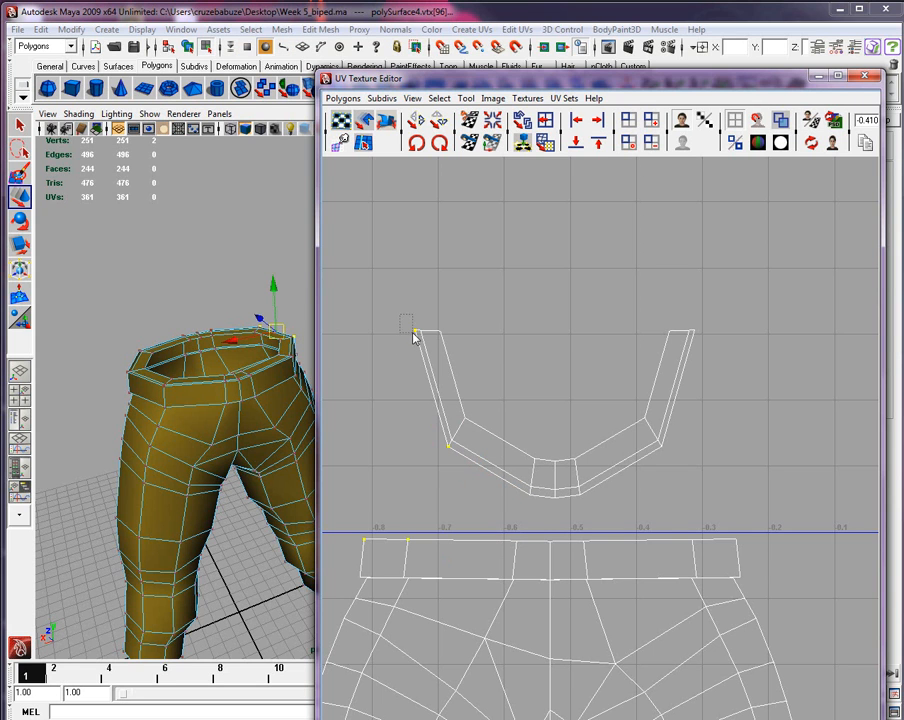
pyautogui.click(415, 332)
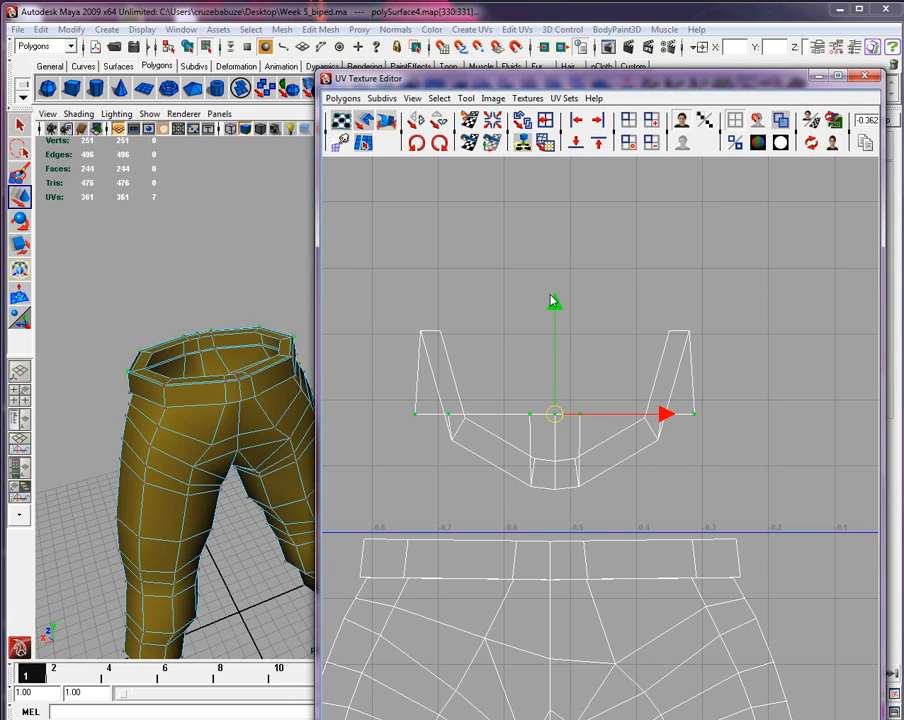
pyautogui.moveTo(555, 413); pyautogui.dragTo(555, 535)
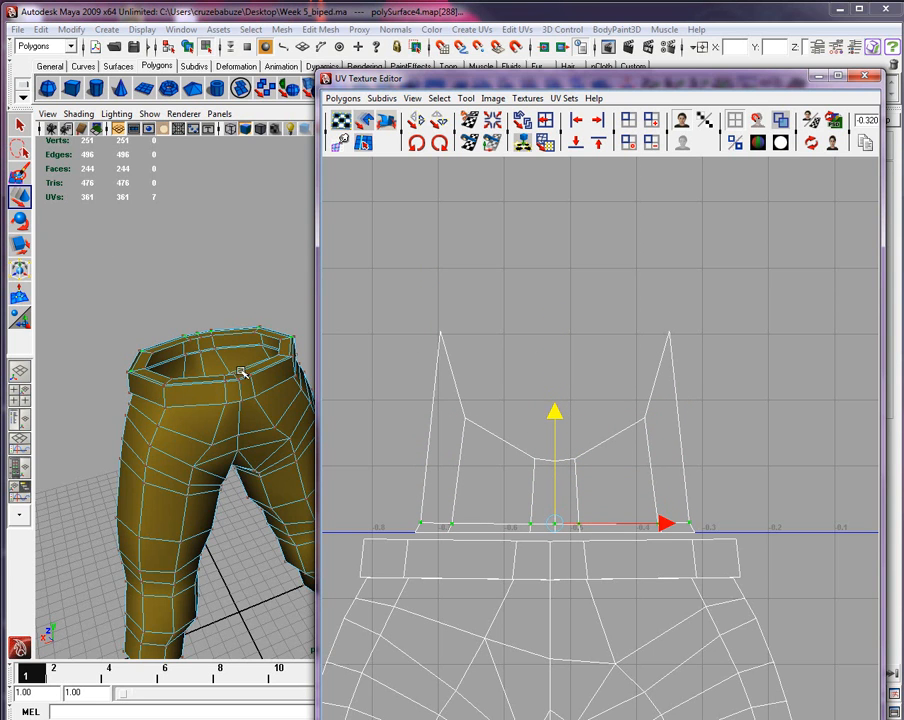
pyautogui.moveTo(560, 422)
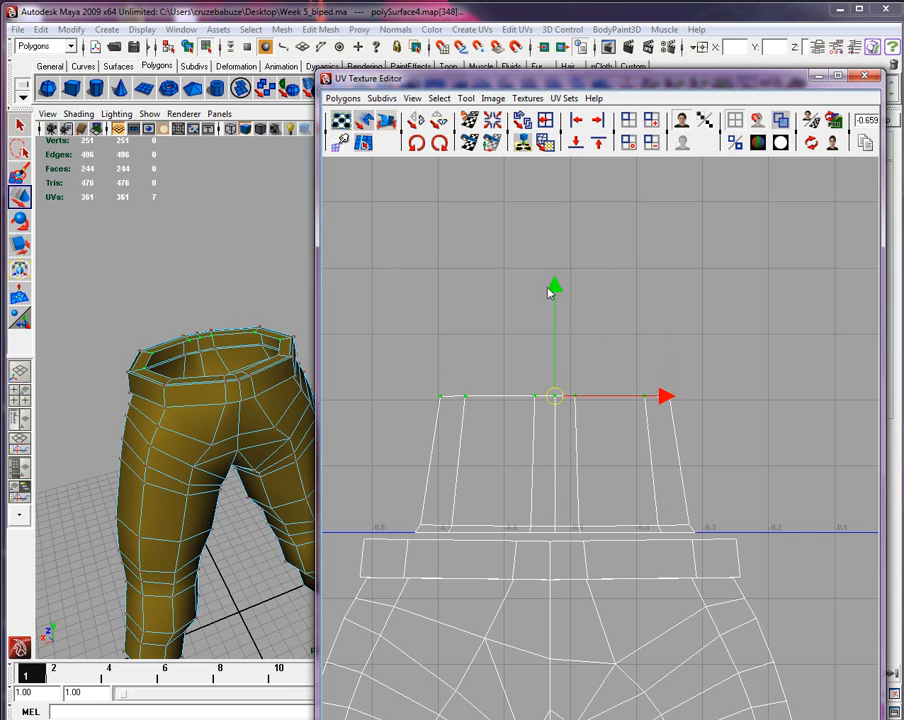
pyautogui.moveTo(555, 290); pyautogui.dragTo(555, 385)
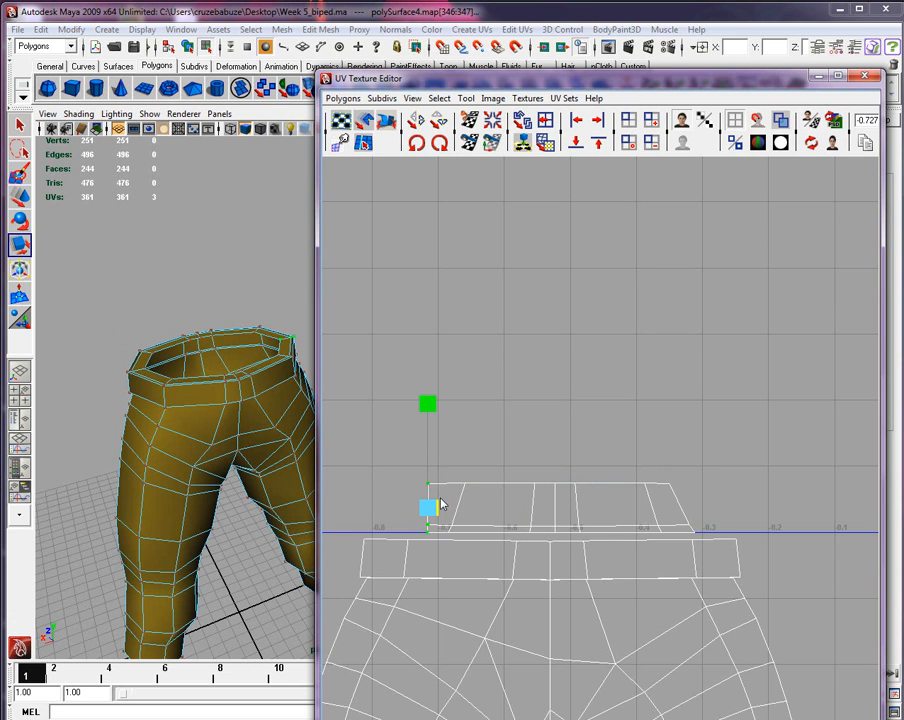
# Scale three columns of band UVs horizontally to zero so the divisions stand upright.
pyautogui.moveTo(428, 507); pyautogui.dragTo(475, 547)
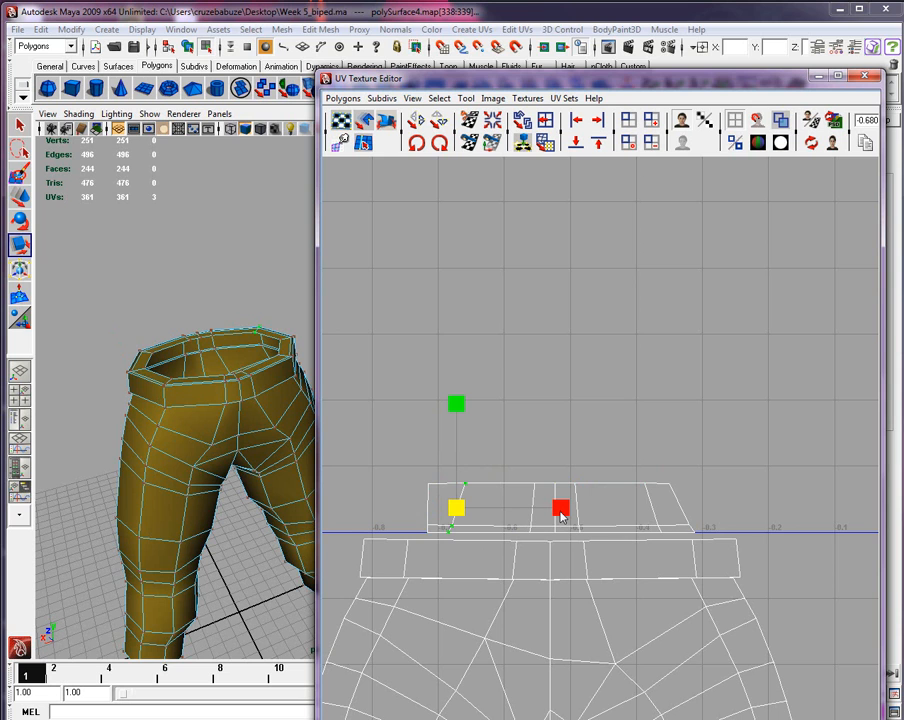
pyautogui.moveTo(560, 510); pyautogui.dragTo(455, 508)
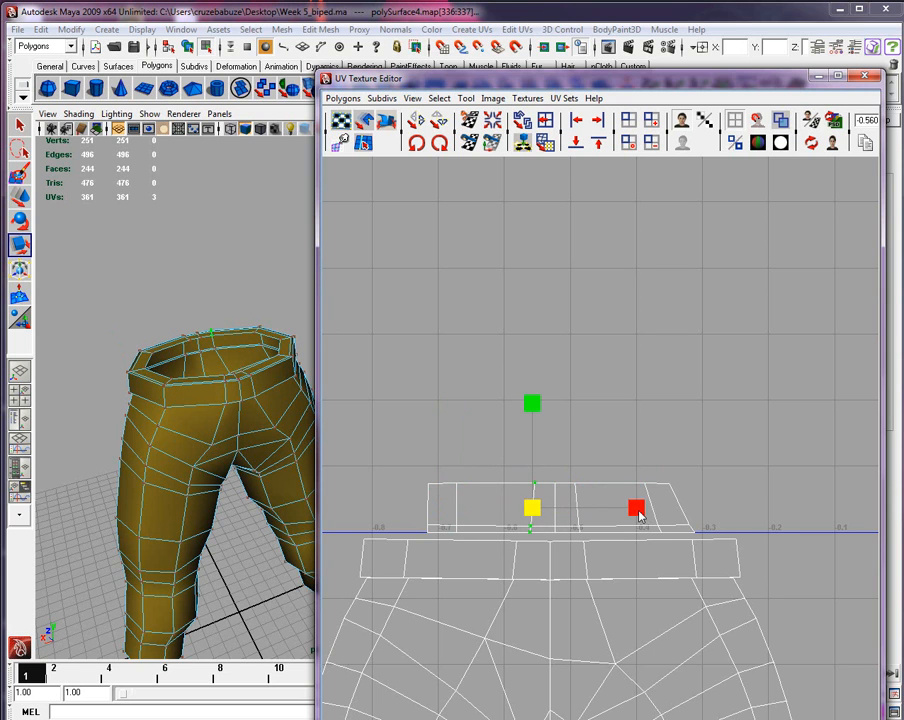
pyautogui.click(636, 508)
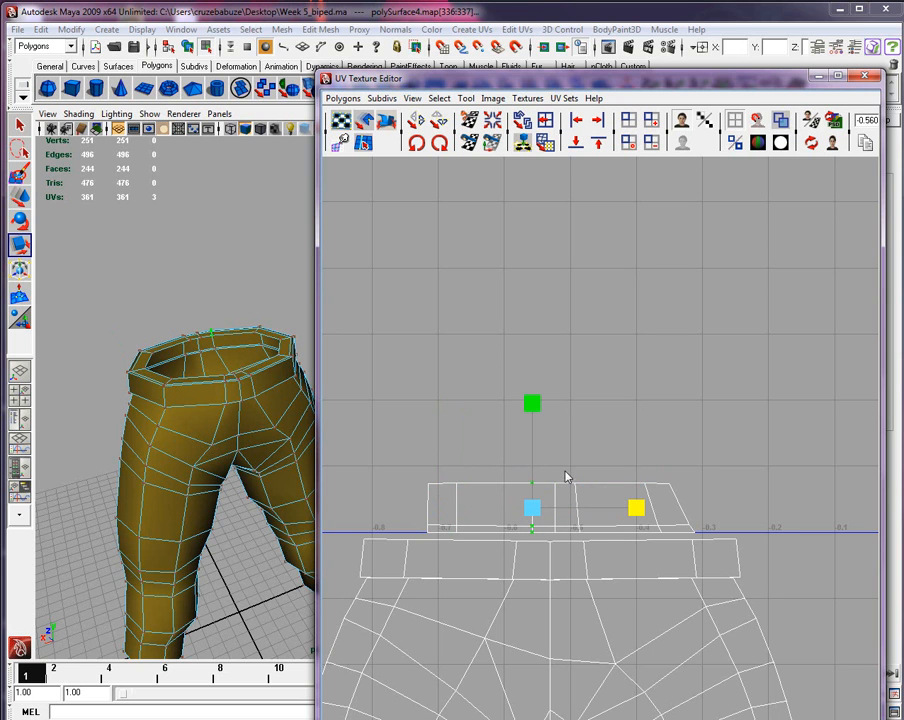
pyautogui.moveTo(533, 507); pyautogui.dragTo(577, 507)
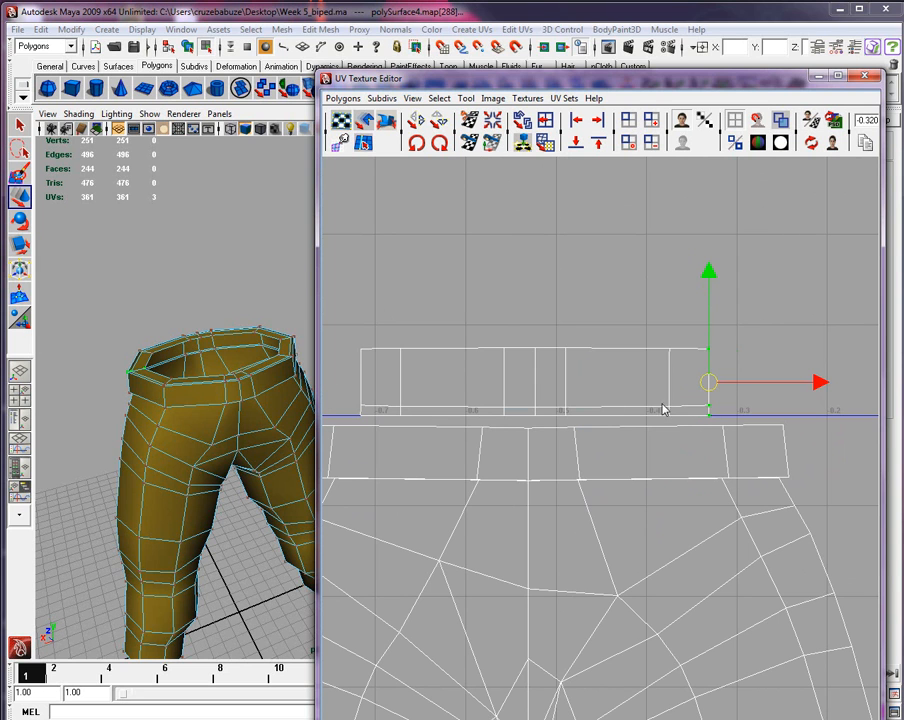
pyautogui.moveTo(685, 408)
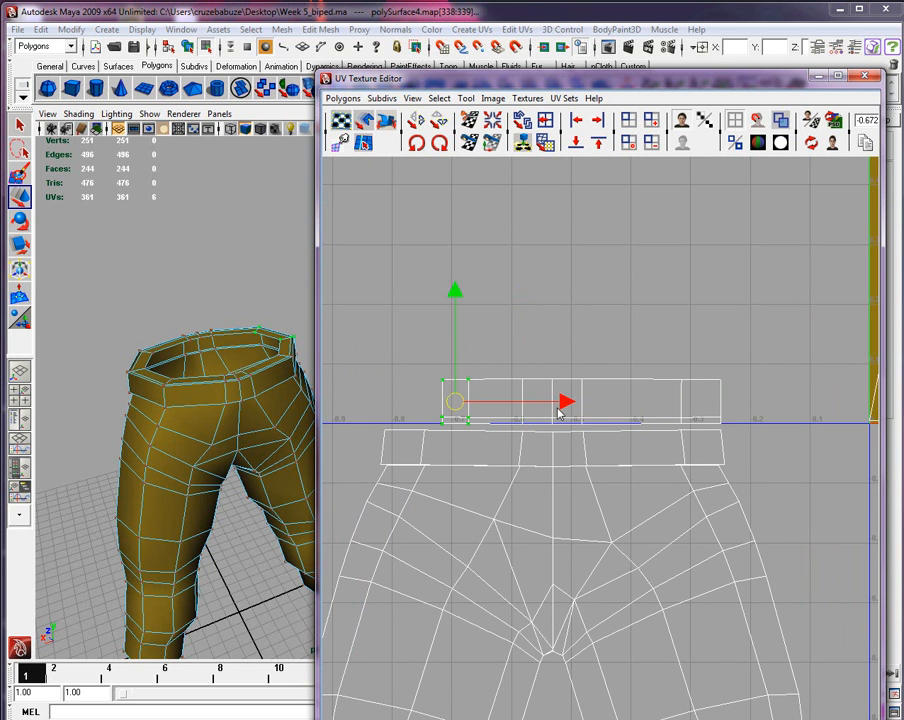
# Pull the band's left edge outward to line up with the rim strip below.
pyautogui.moveTo(555, 402); pyautogui.dragTo(415, 400)
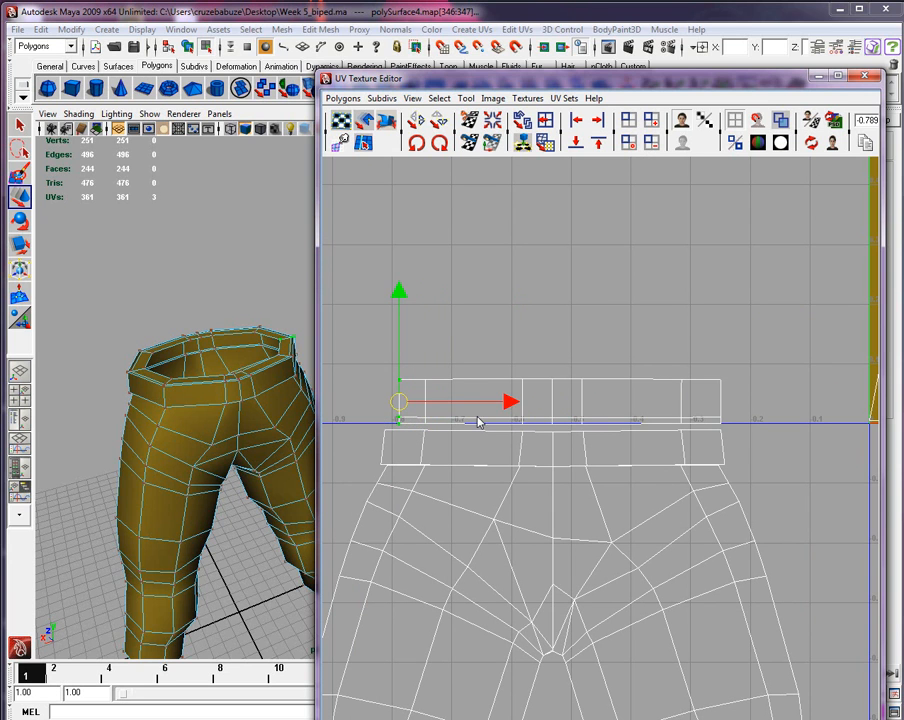
pyautogui.moveTo(505, 403); pyautogui.dragTo(490, 403)
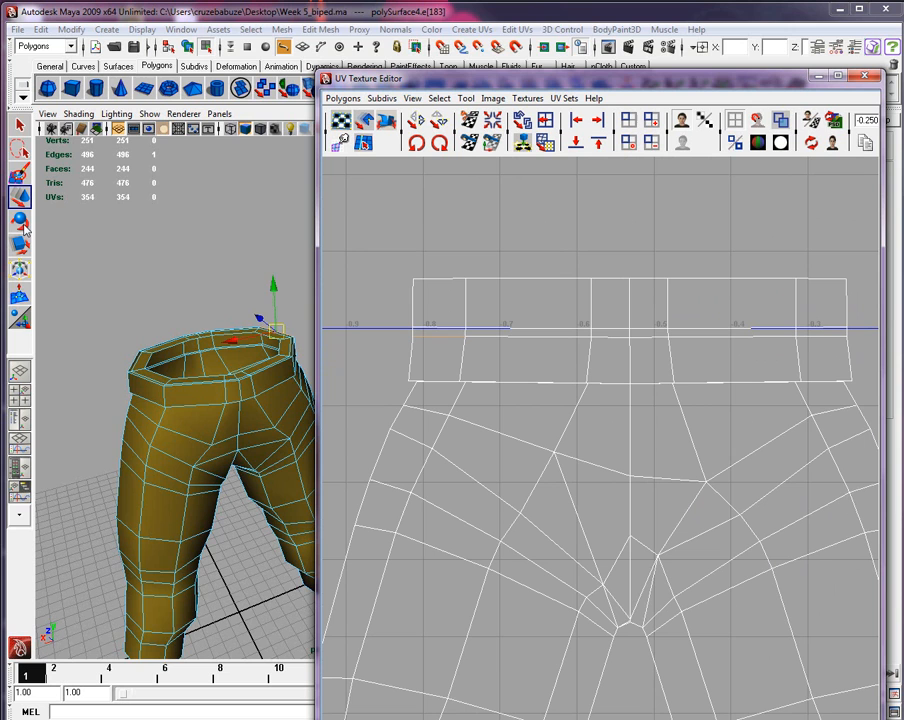
pyautogui.moveTo(317, 347)
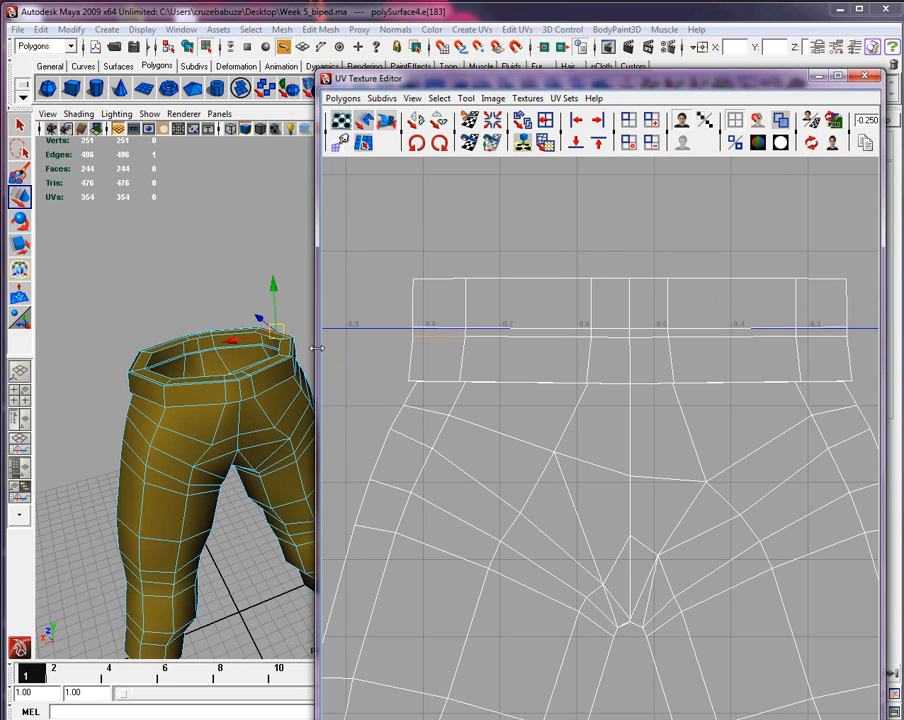
pyautogui.moveTo(330, 418)
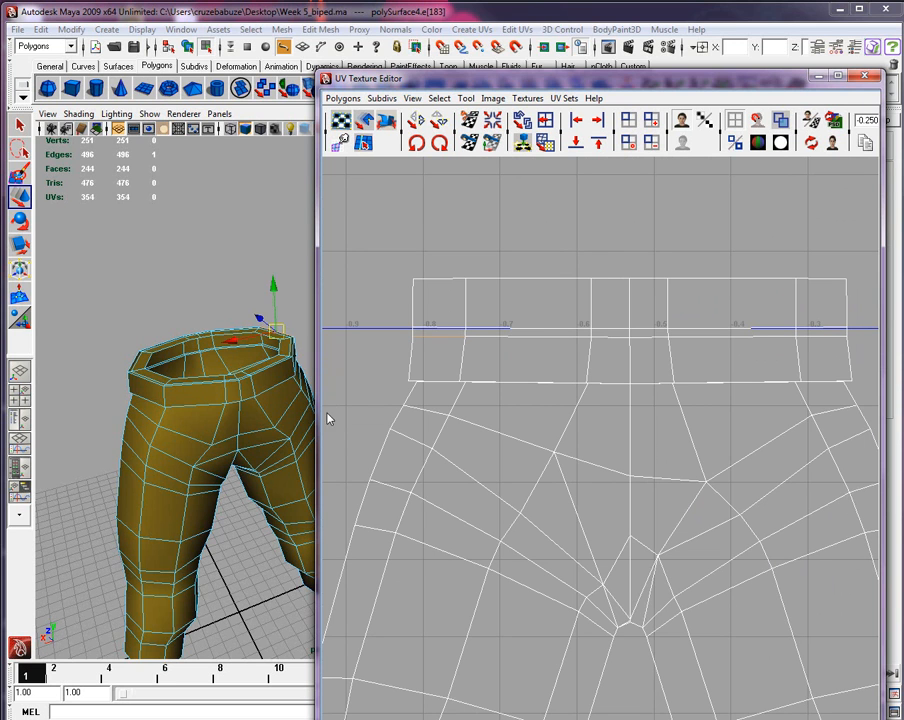
pyautogui.moveTo(387, 254)
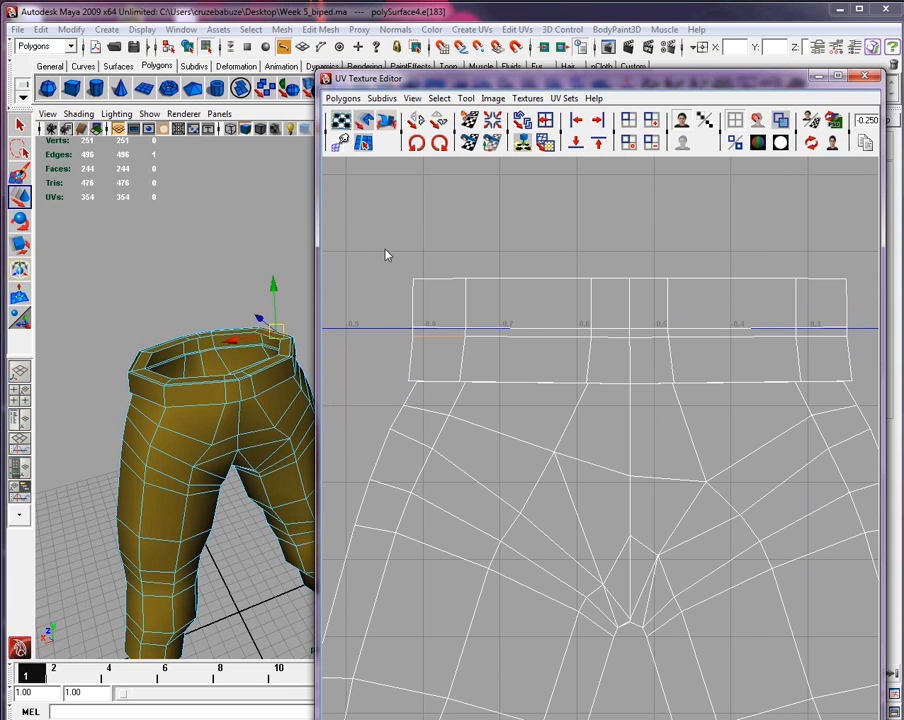
# Switch to UV mode on the leg shell below the stitched waistband.
pyautogui.rightClick(417, 280)
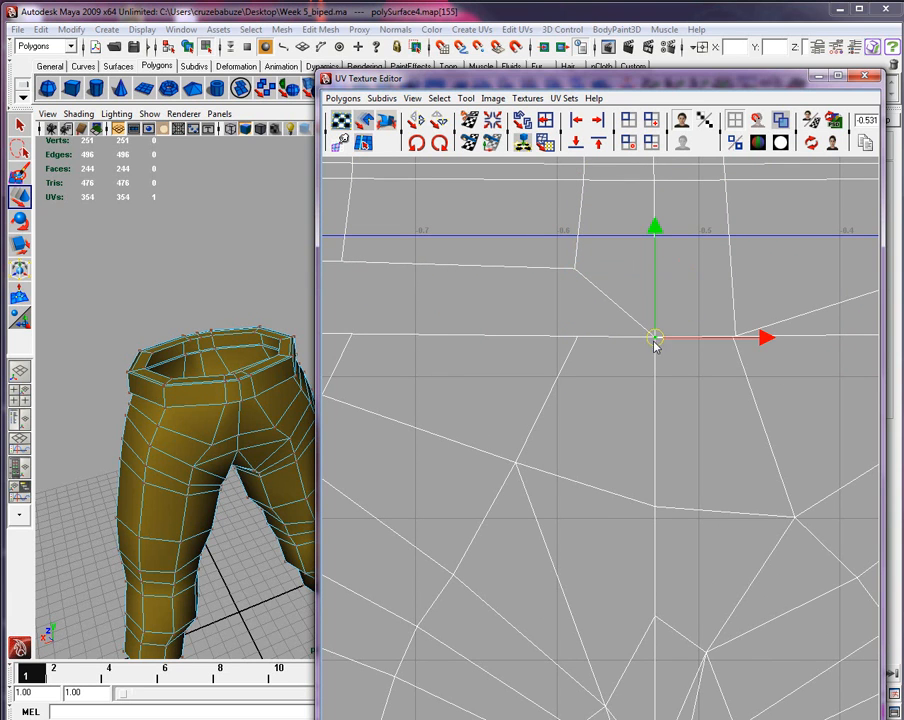
# Drag the stray centre-seam UV upward and settle it onto the edge line above.
pyautogui.moveTo(655, 337); pyautogui.dragTo(655, 268)
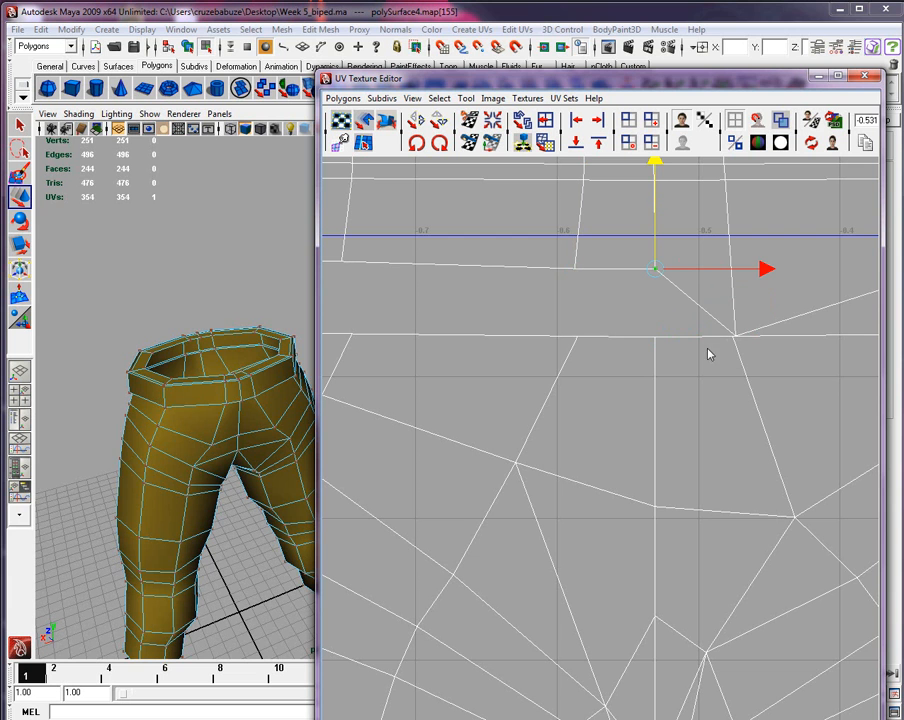
pyautogui.moveTo(653, 268); pyautogui.dragTo(735, 335)
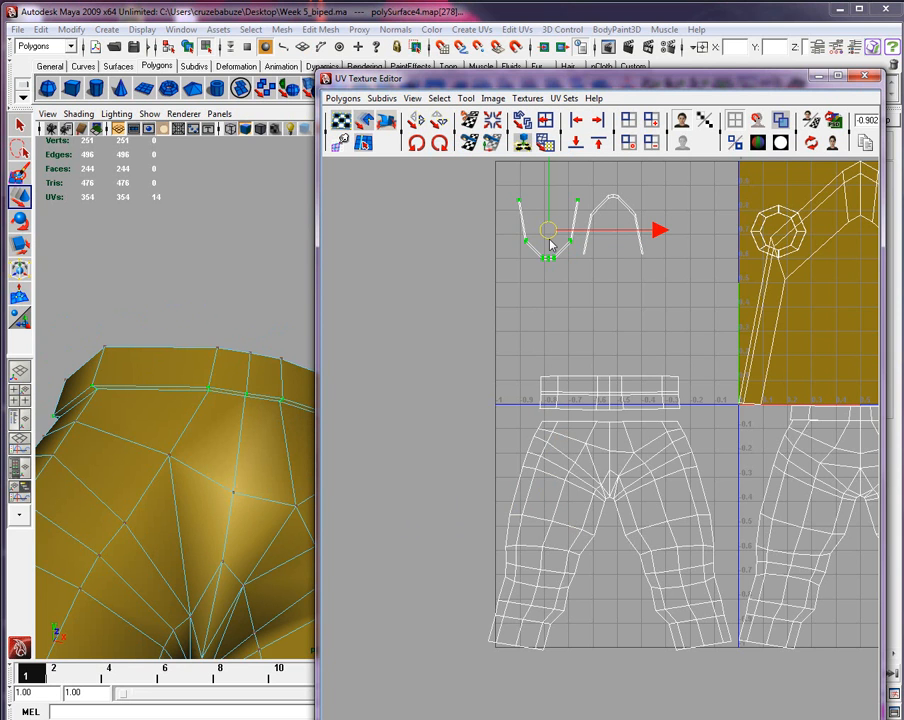
# Move the small U-shaped shell onto its matching piece and select one of its edges.
pyautogui.moveTo(550, 232); pyautogui.dragTo(610, 323)
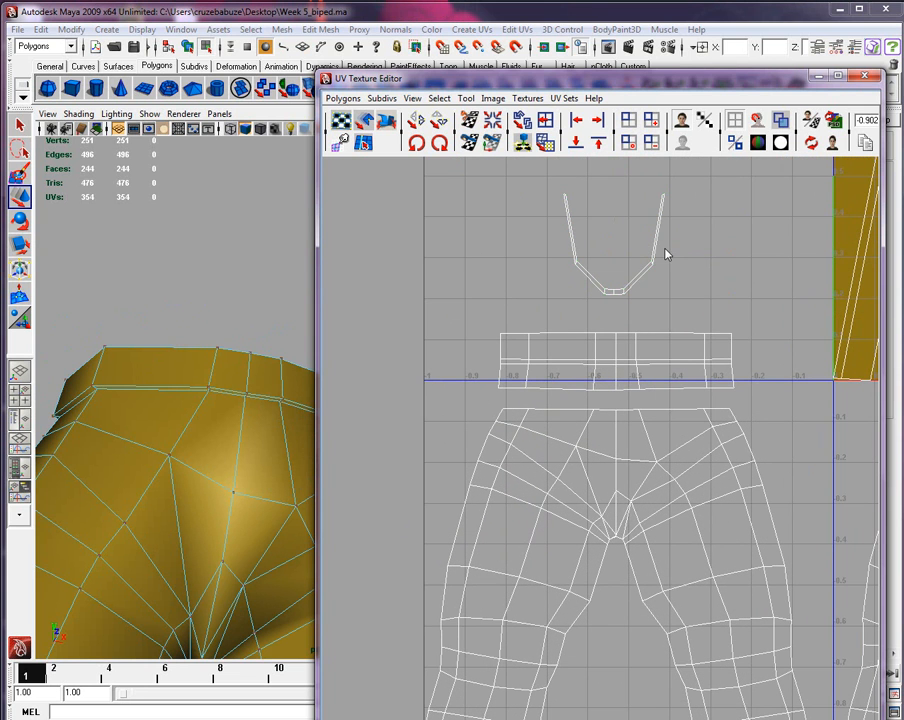
pyautogui.moveTo(670, 230)
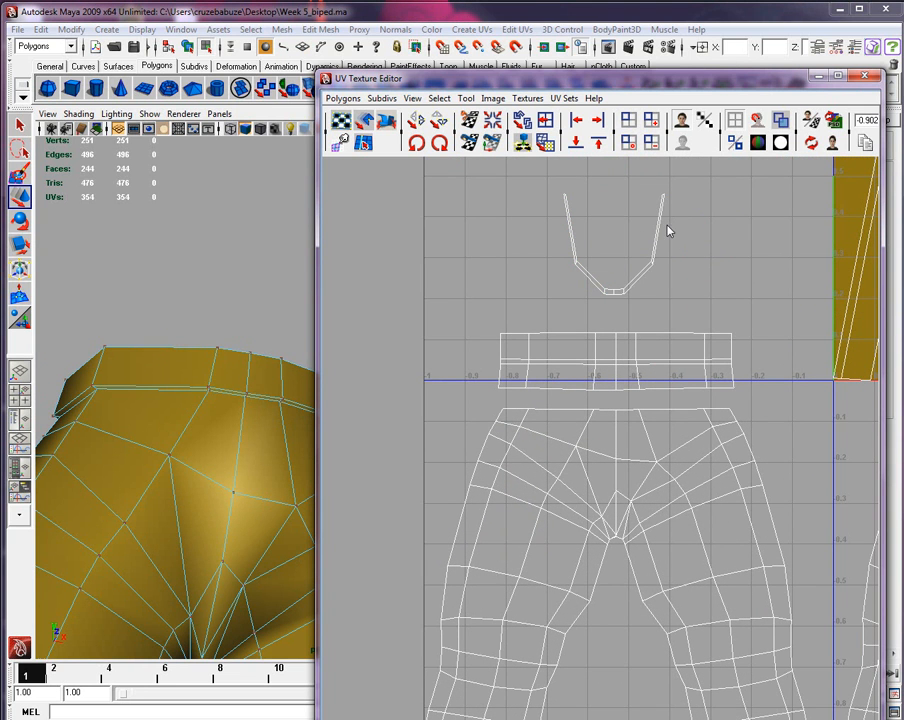
pyautogui.moveTo(660, 234)
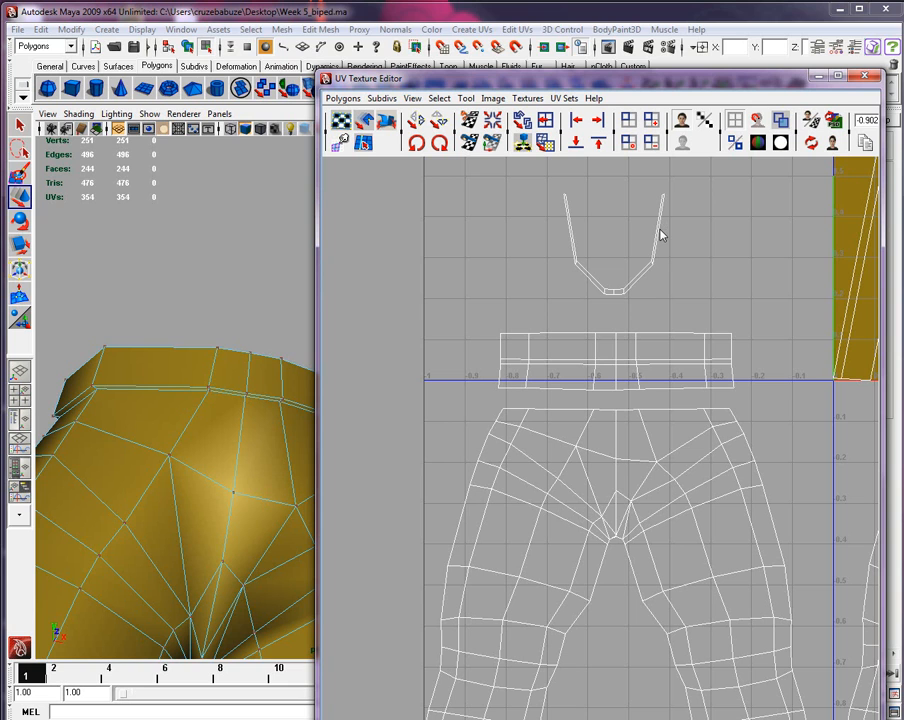
pyautogui.moveTo(660, 237)
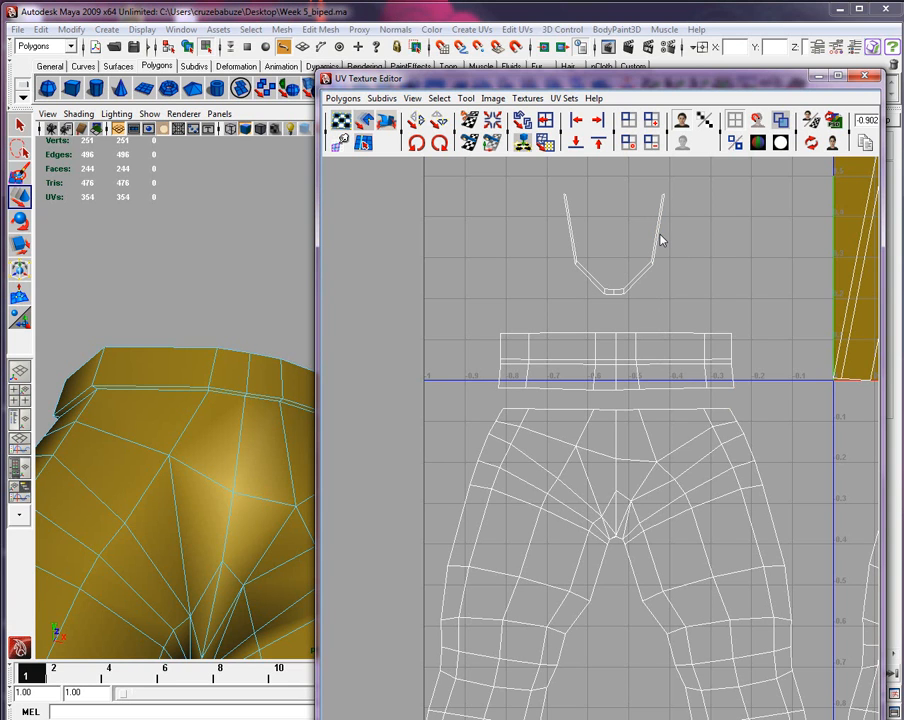
pyautogui.click(660, 230)
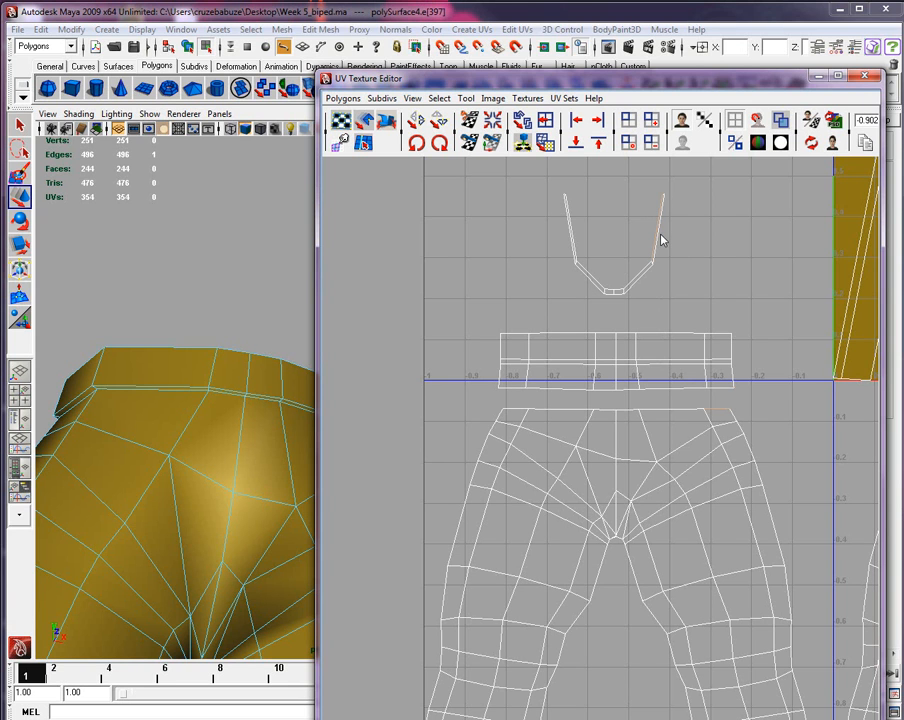